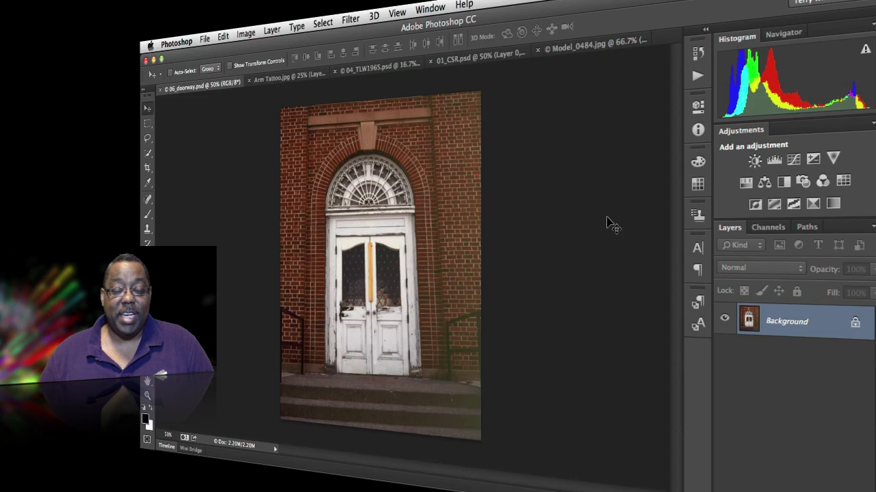
mouse_move(531, 197)
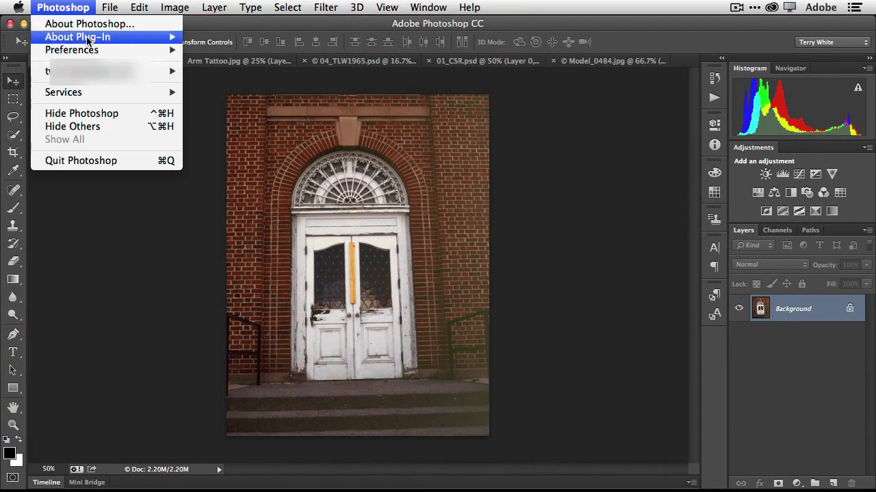
Step: Bring up Photoshop Preferences on the Sync Settings page
left_click(71, 50)
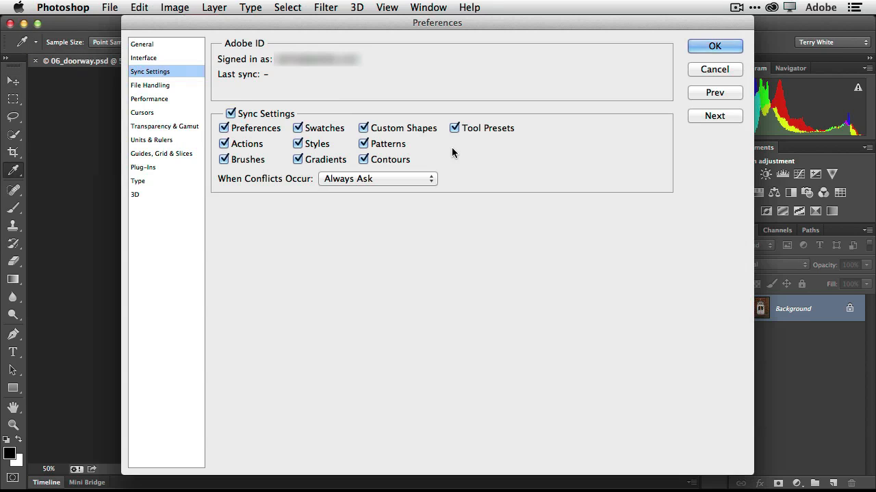
mouse_move(263, 140)
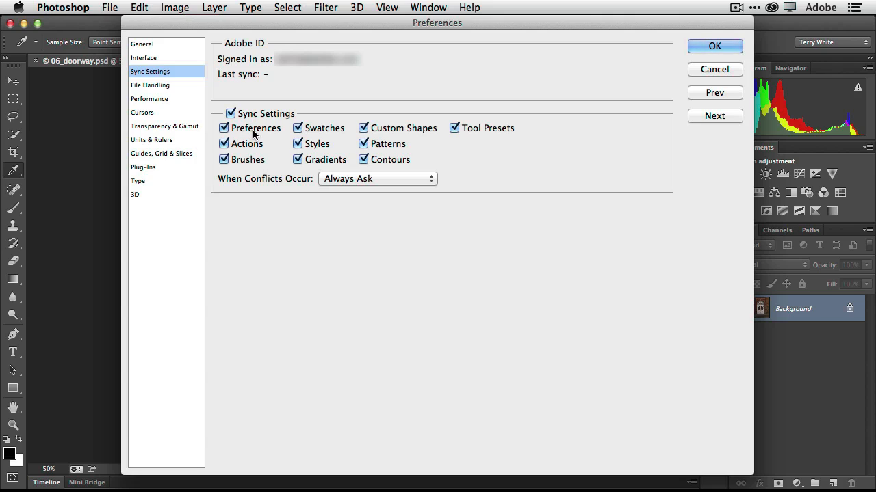
mouse_move(255, 148)
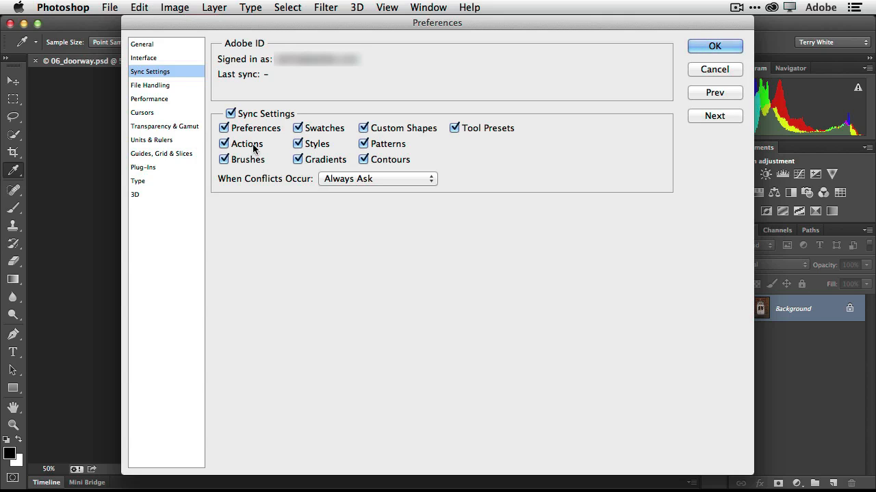
mouse_move(326, 148)
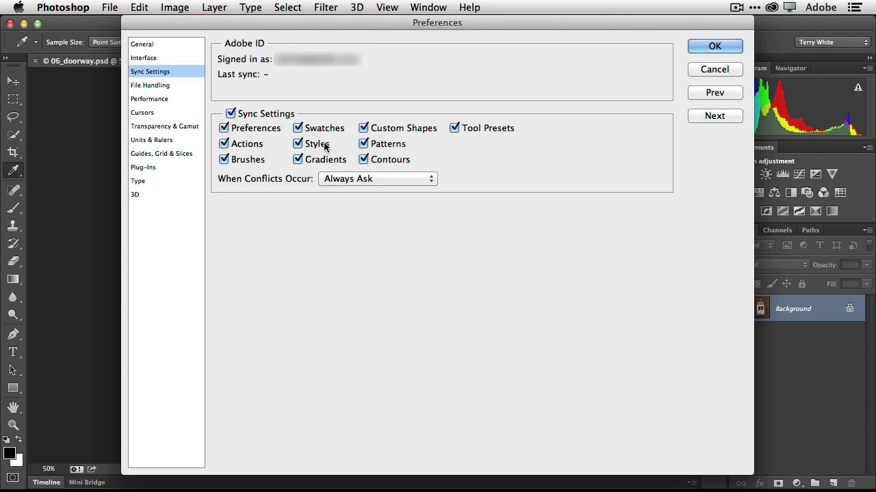
mouse_move(450, 152)
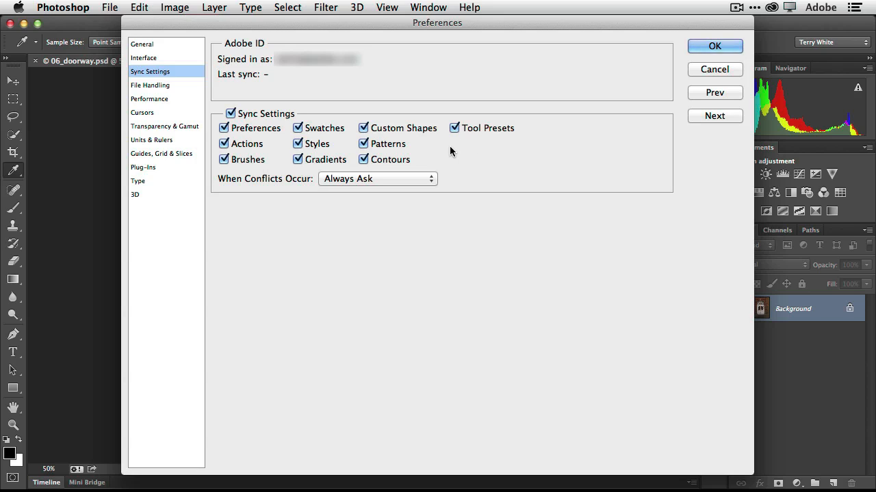
mouse_move(493, 168)
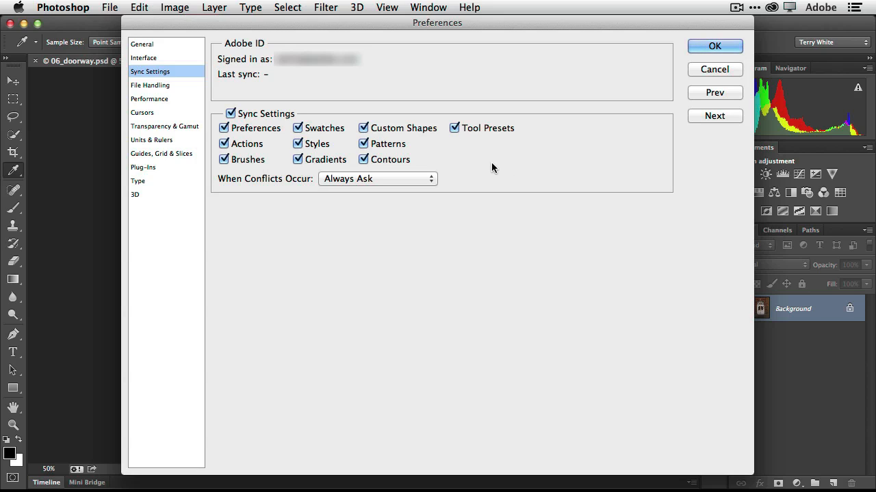
mouse_move(351, 191)
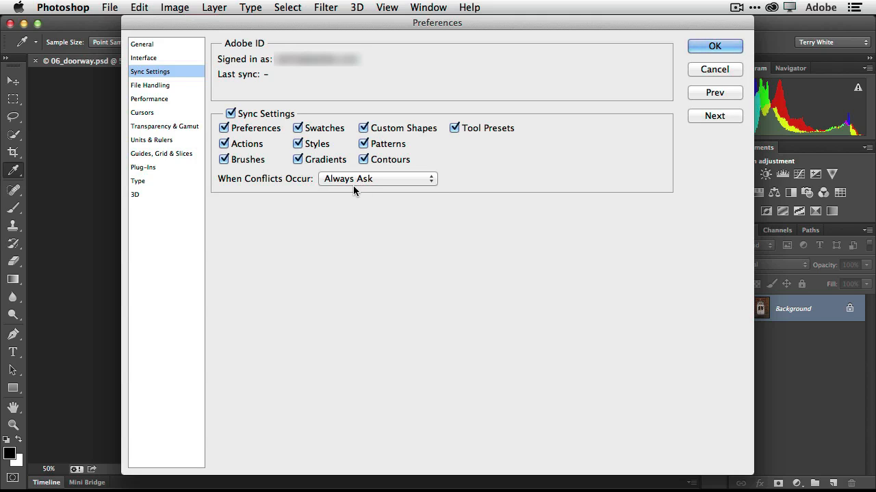
mouse_move(386, 197)
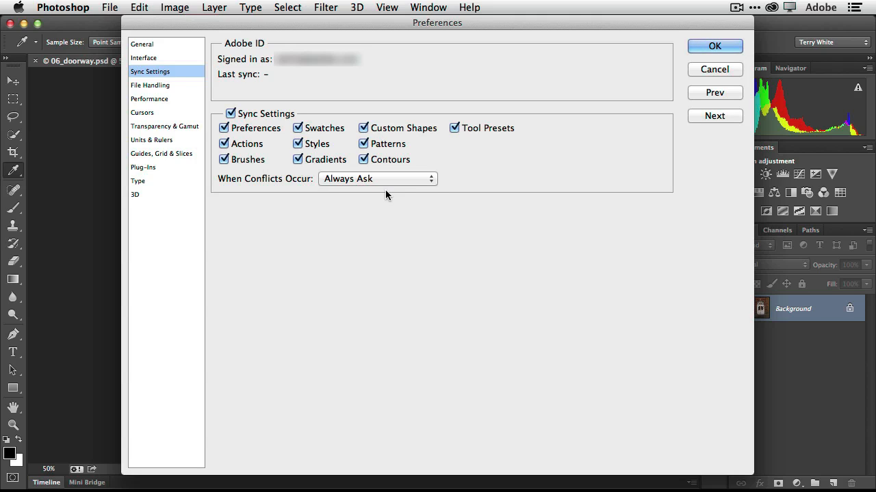
mouse_move(399, 197)
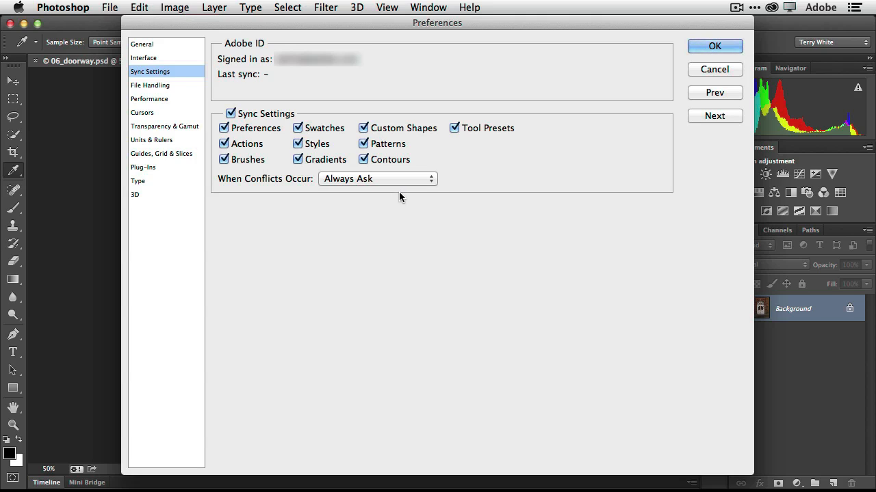
Step: Confirm the Preferences with OK and return to the doorway photo
left_click(714, 47)
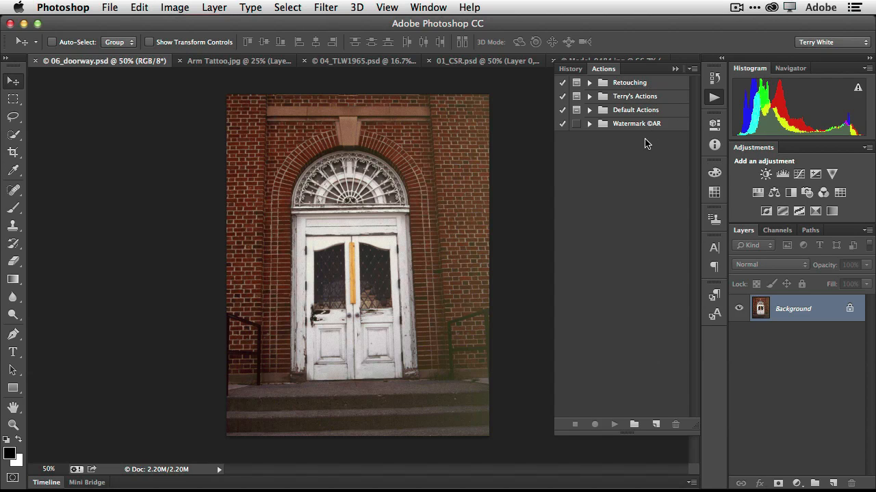
mouse_move(649, 103)
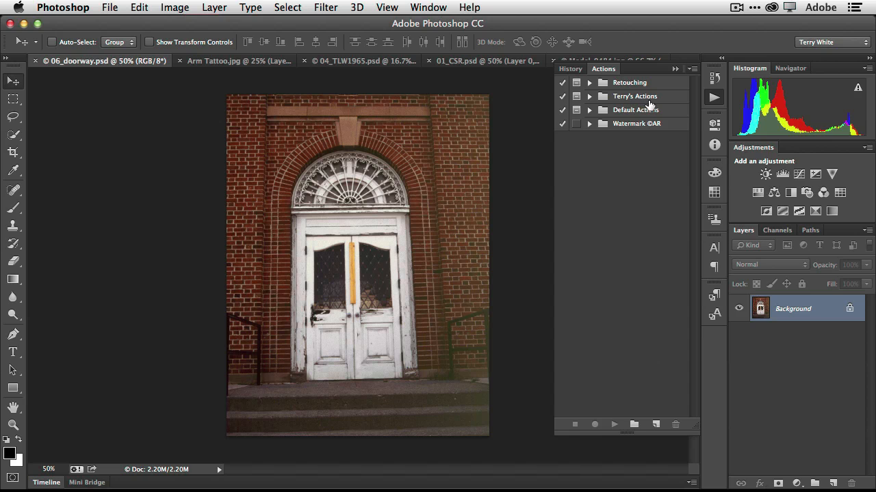
mouse_move(676, 72)
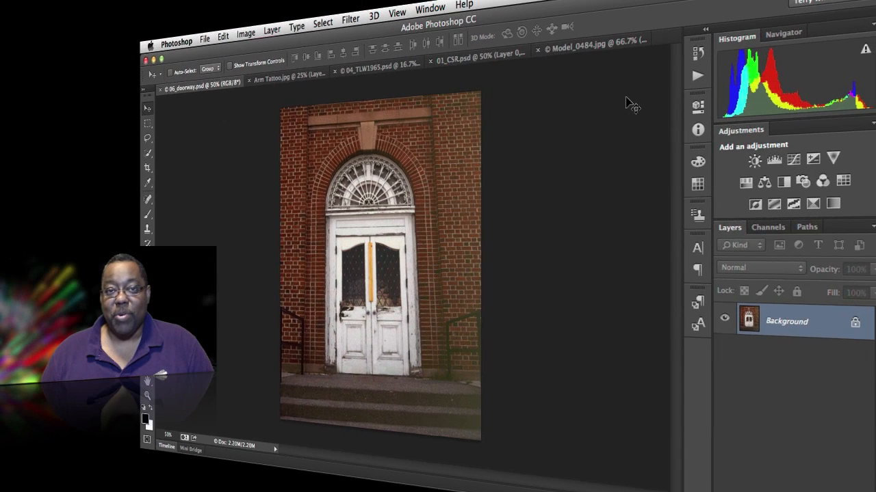
mouse_move(615, 112)
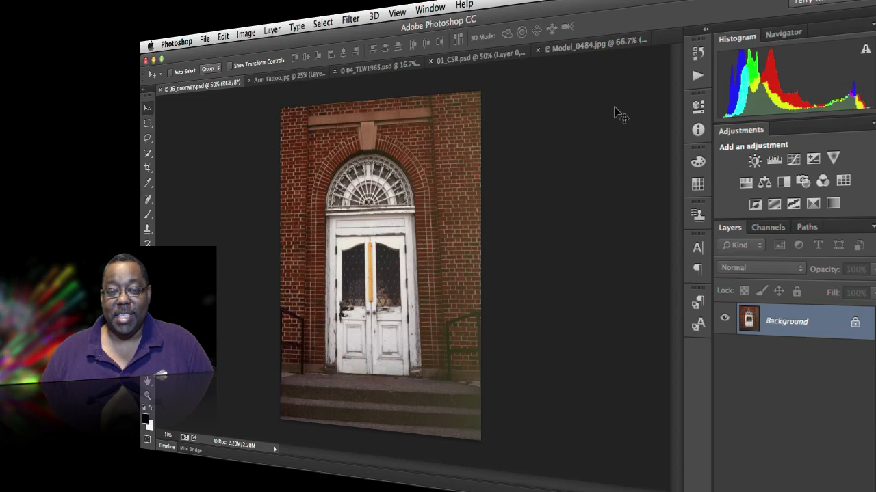
mouse_move(615, 115)
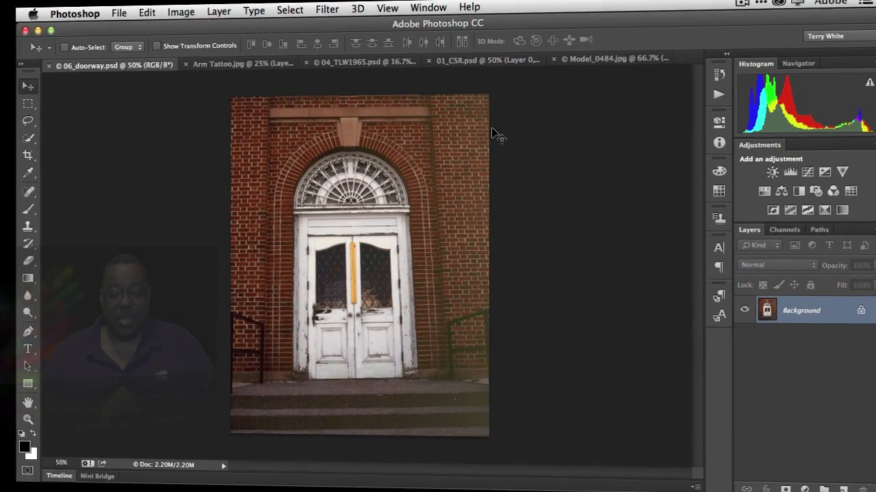
Step: Convert the locked Background of the doorway photo into editable Layer 0 and list the filters
left_click(326, 8)
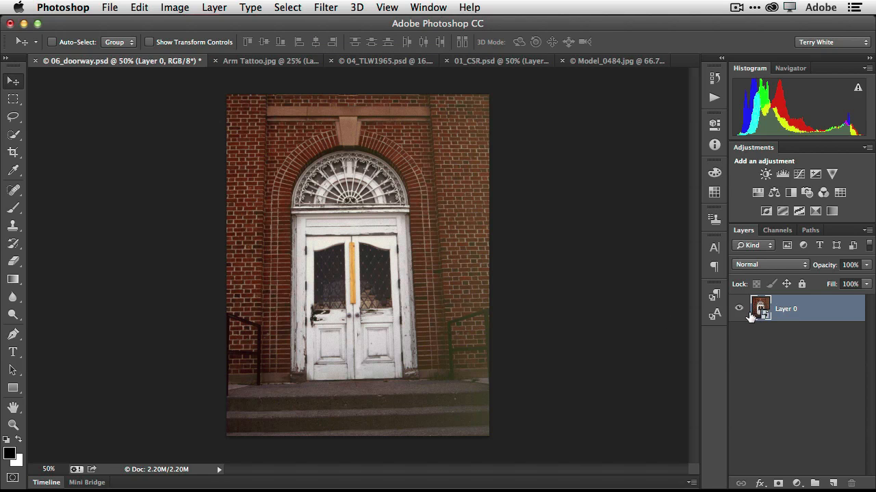
mouse_move(517, 263)
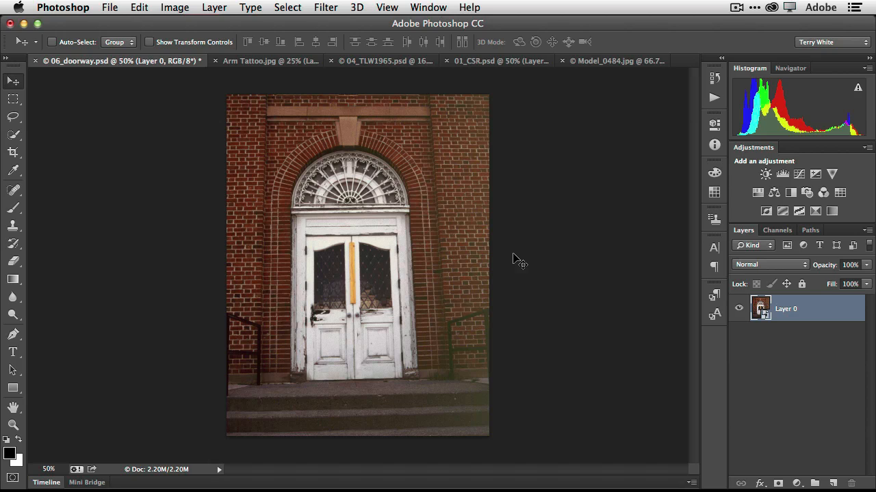
mouse_move(327, 7)
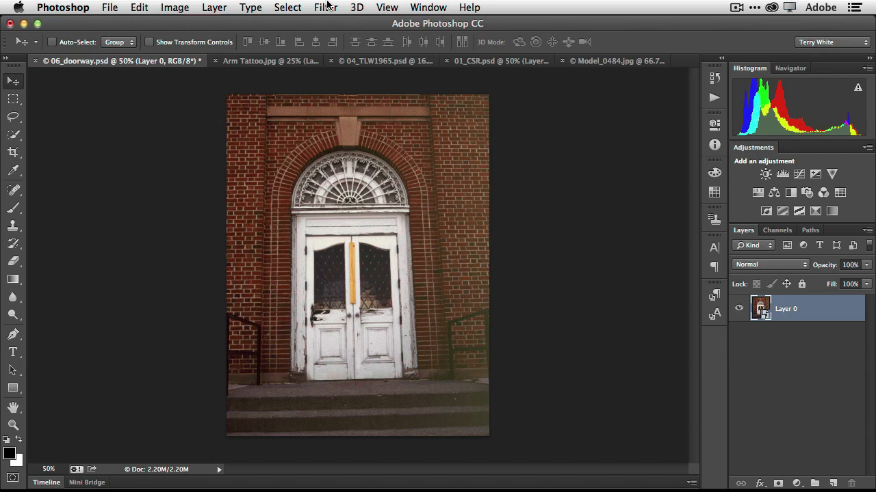
left_click(325, 8)
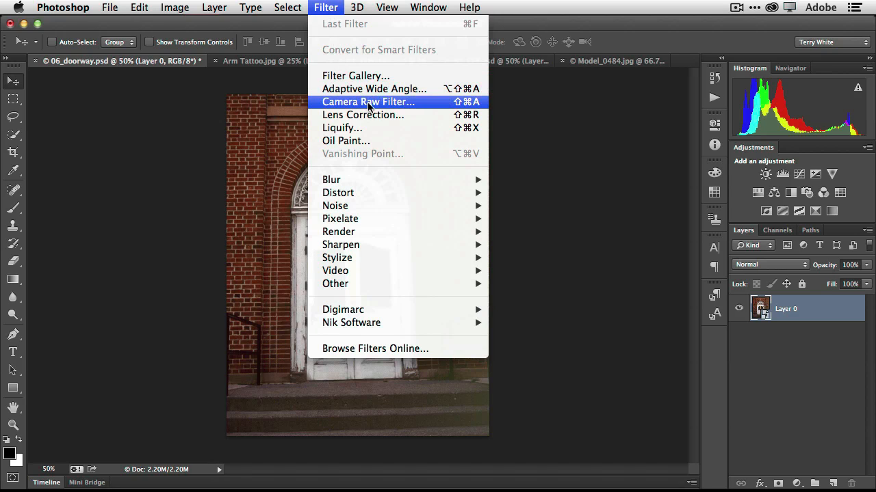
mouse_move(418, 108)
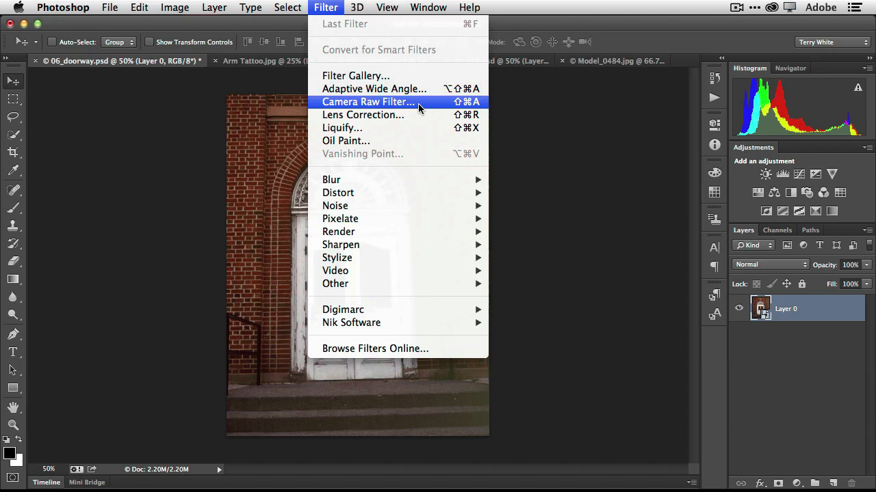
Step: Start the Camera Raw Filter on the doorway layer with all basic adjustments at zero
left_click(368, 102)
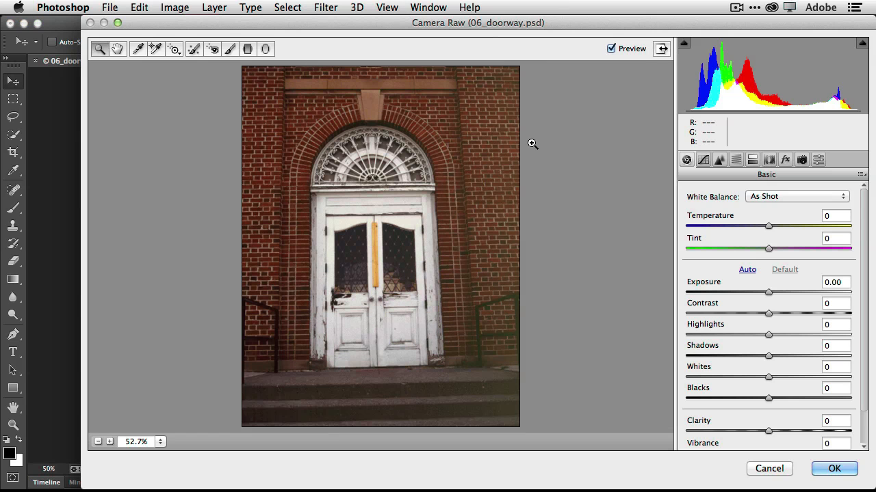
mouse_move(552, 145)
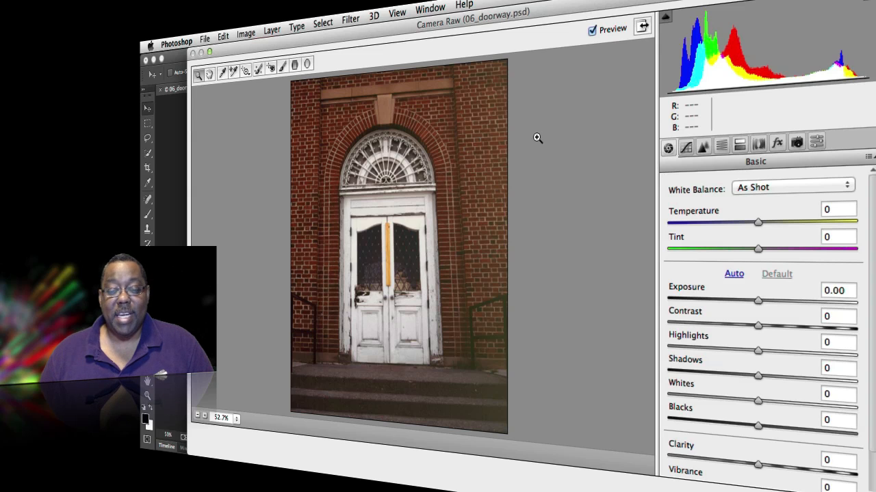
mouse_move(527, 140)
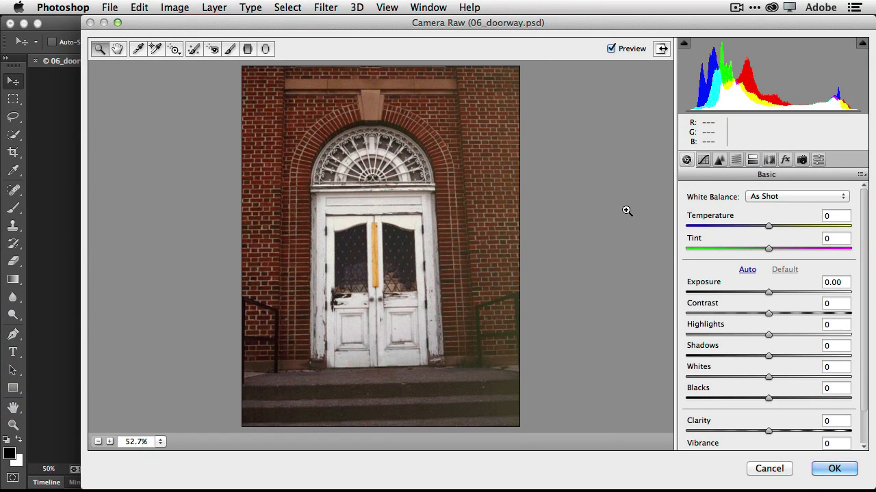
mouse_move(770, 185)
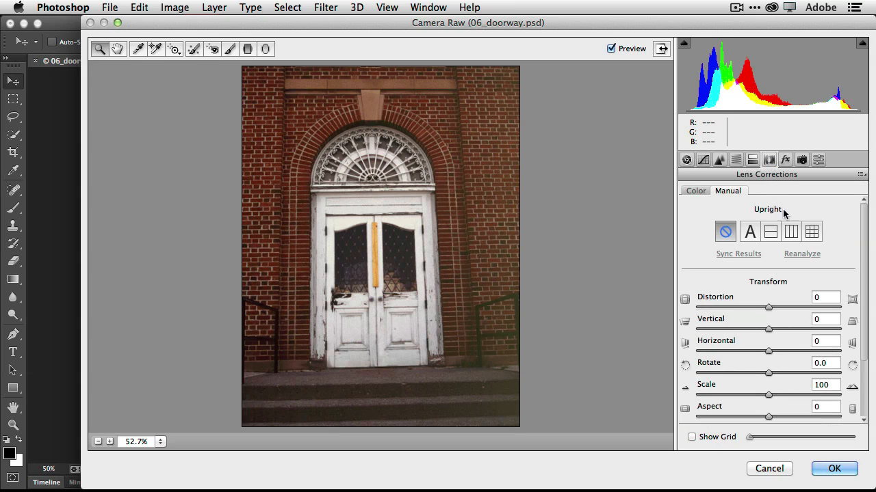
mouse_move(766, 219)
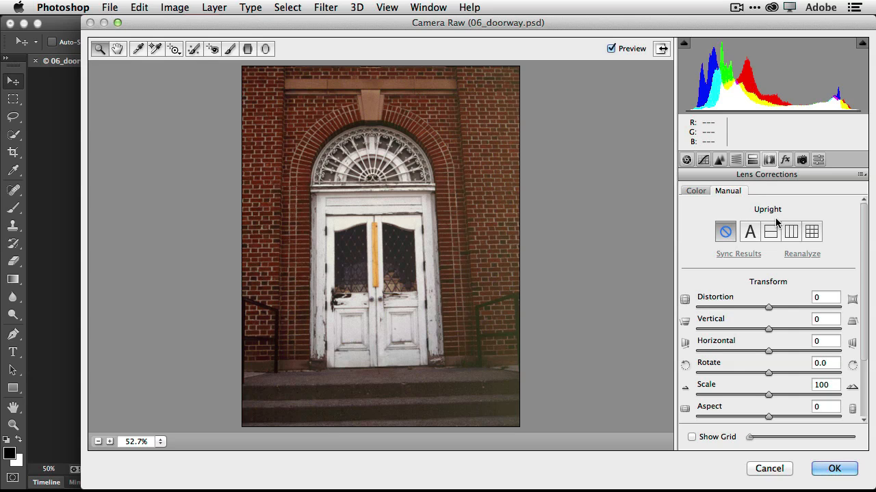
mouse_move(588, 350)
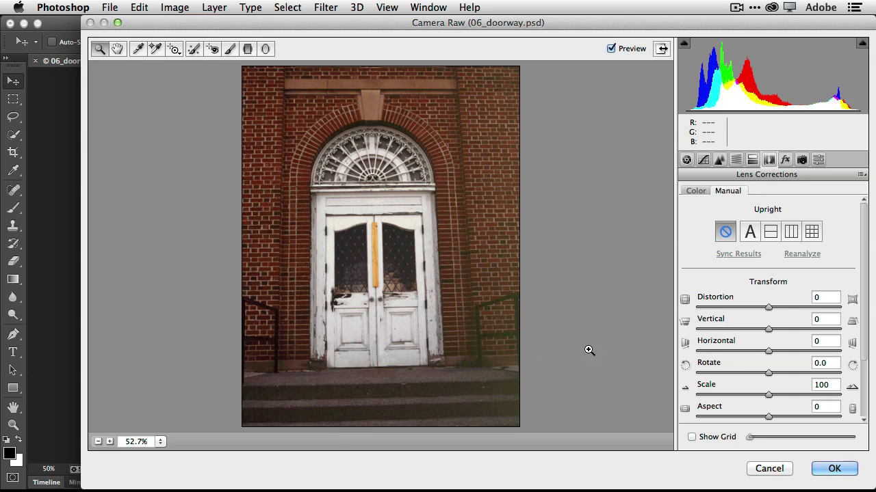
mouse_move(452, 387)
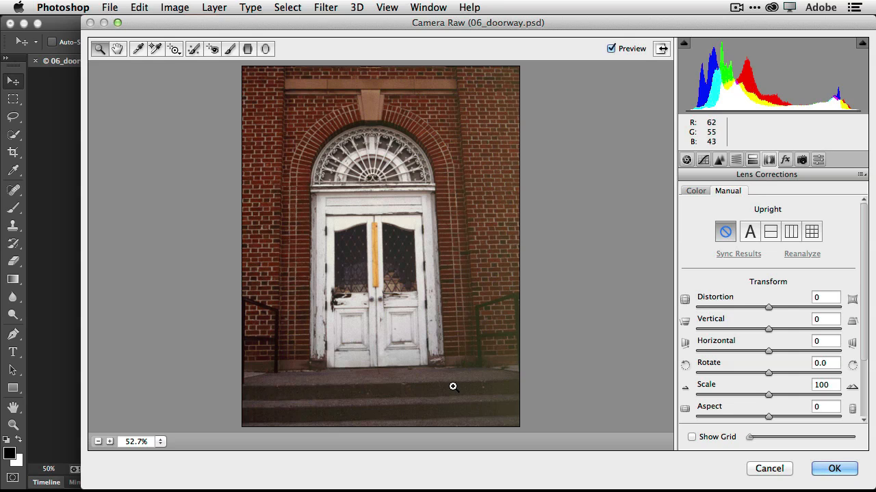
mouse_move(495, 381)
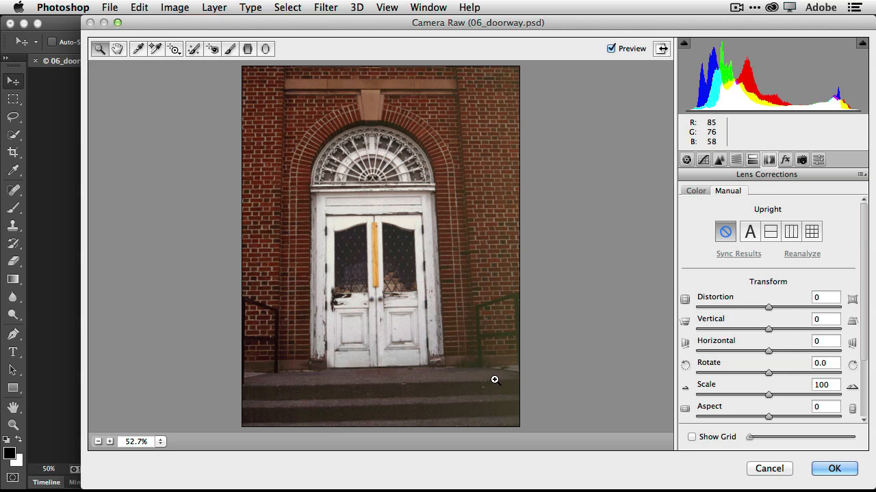
mouse_move(465, 85)
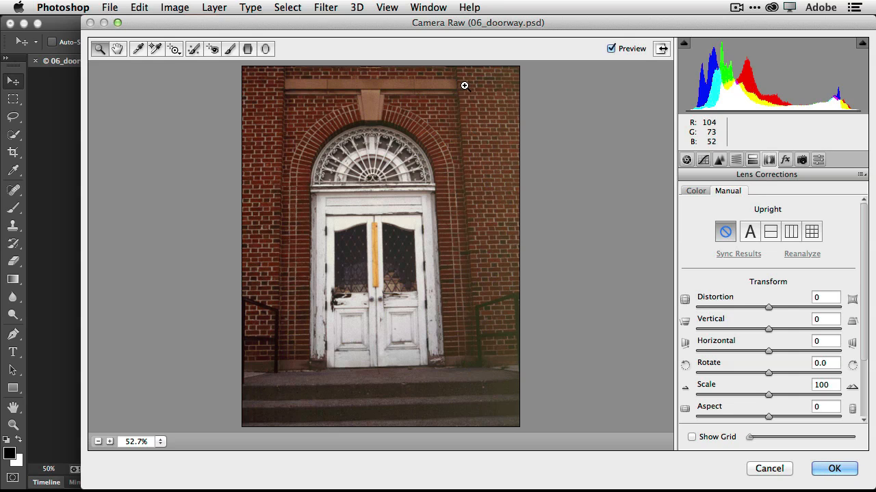
mouse_move(758, 287)
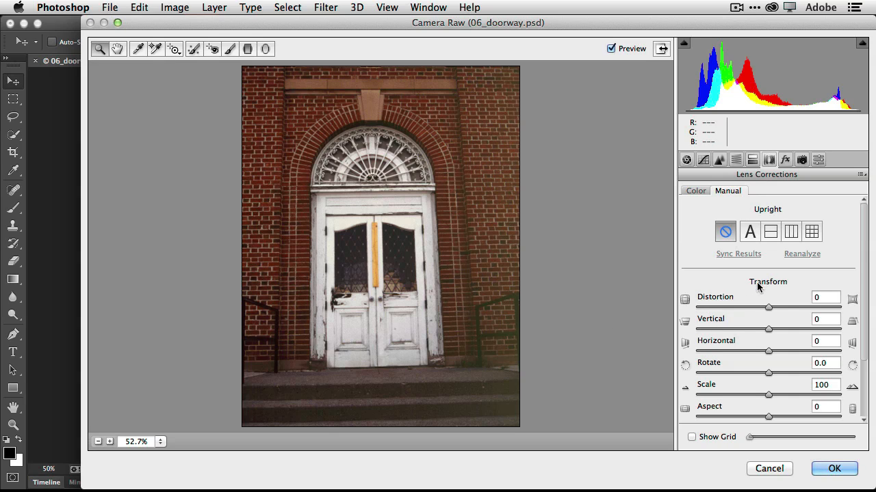
mouse_move(769, 231)
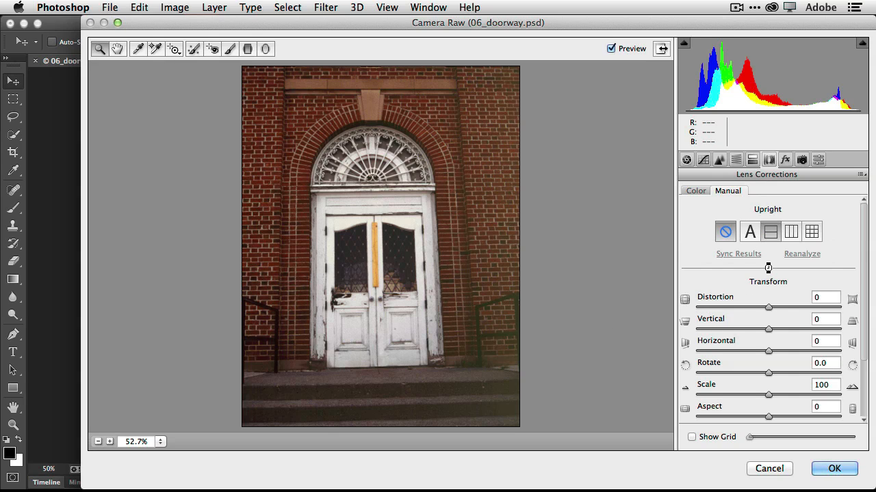
Step: Preview the doorway with Upright Level, Vertical, Full and Auto corrections, then turn correction off to compare
left_click(770, 231)
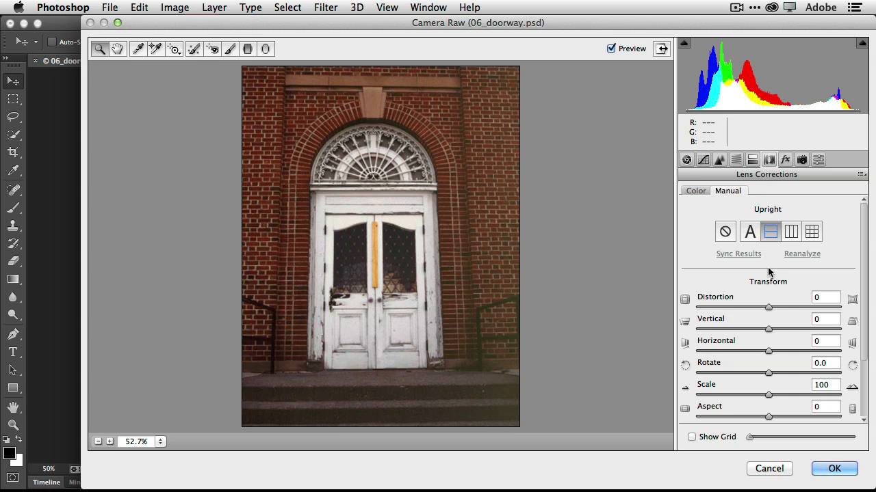
mouse_move(791, 231)
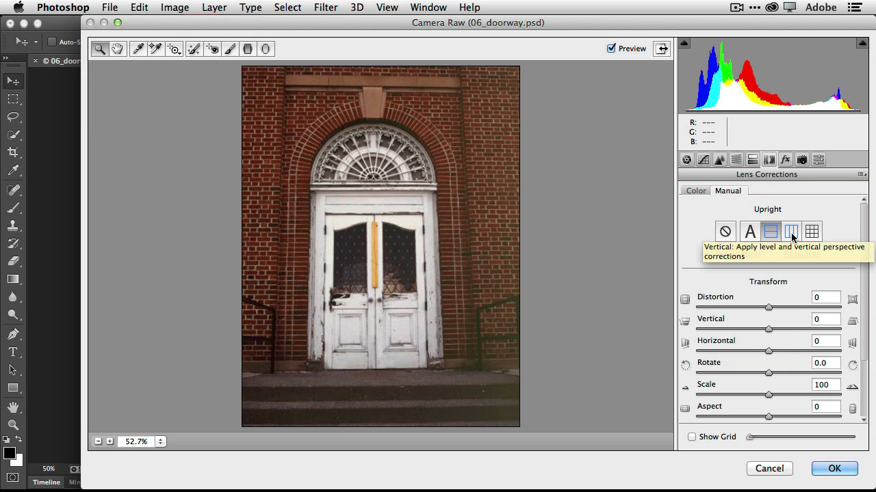
left_click(791, 231)
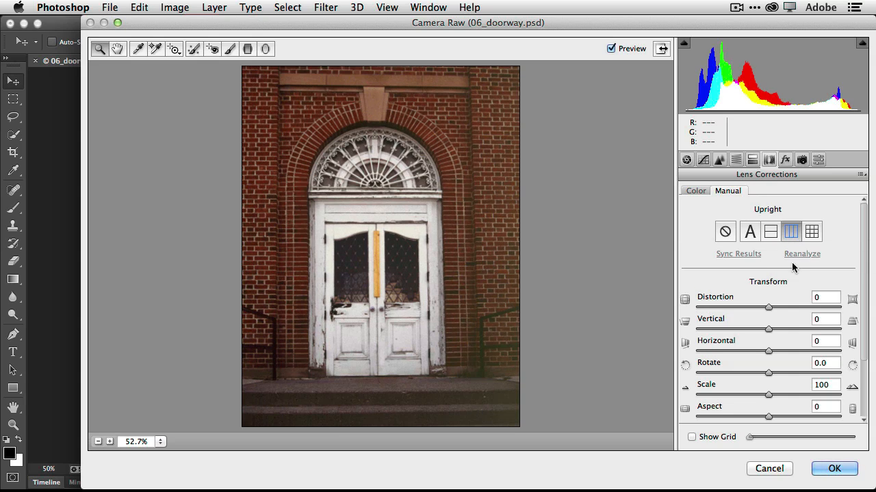
mouse_move(794, 321)
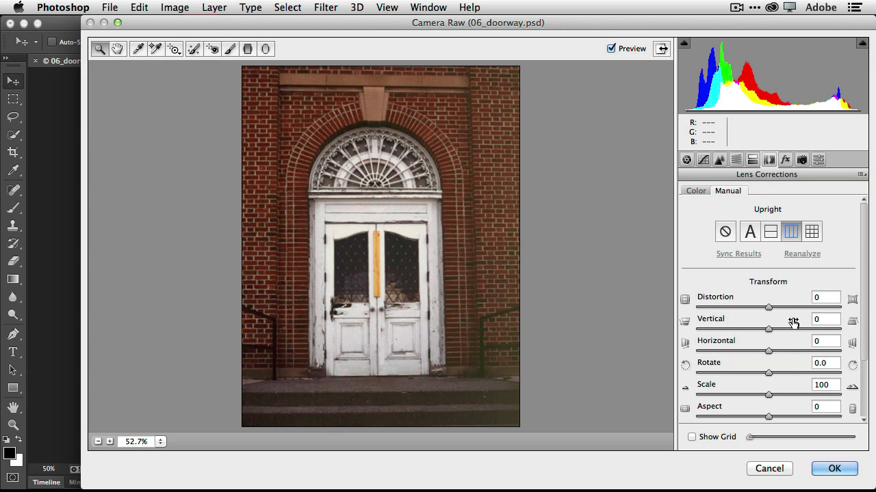
left_click(812, 232)
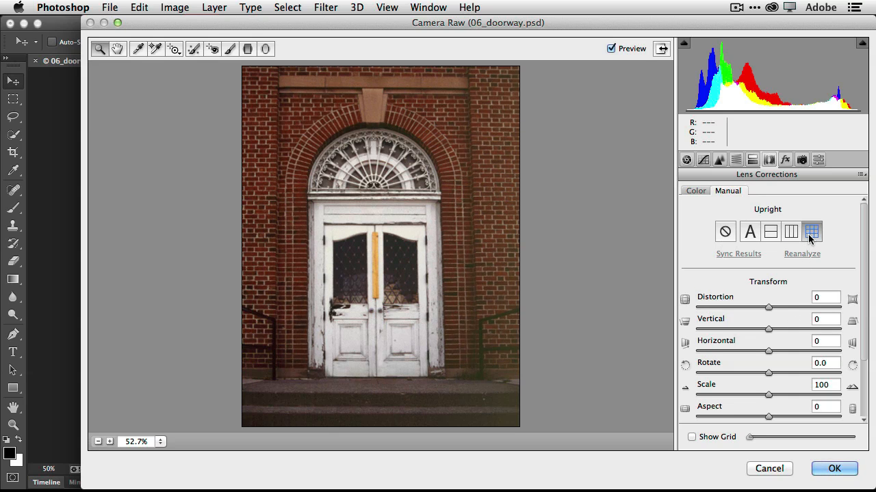
mouse_move(812, 231)
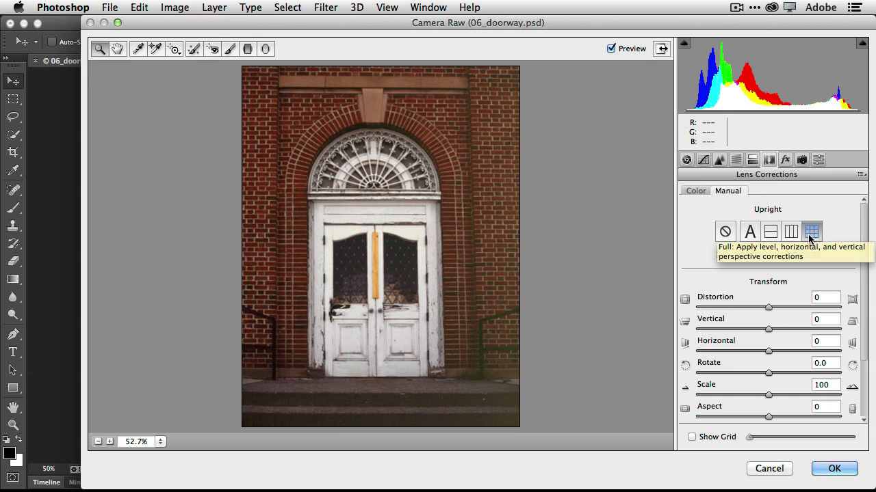
mouse_move(749, 231)
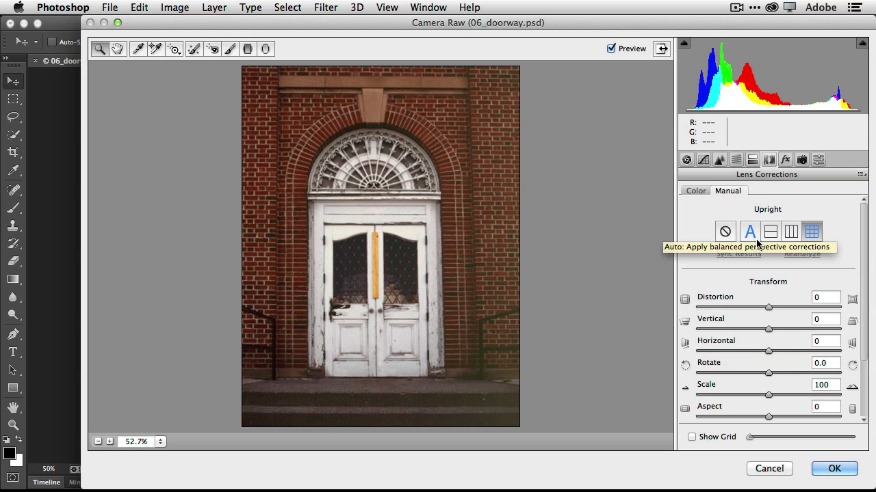
mouse_move(750, 241)
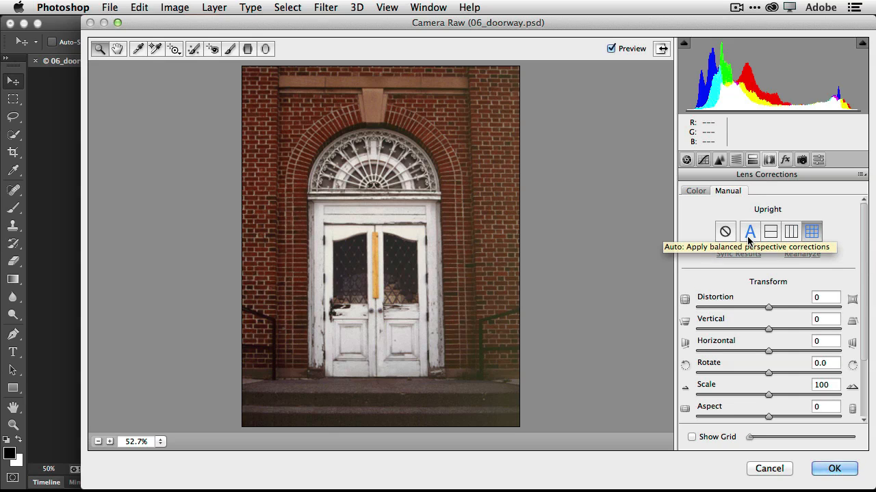
left_click(749, 231)
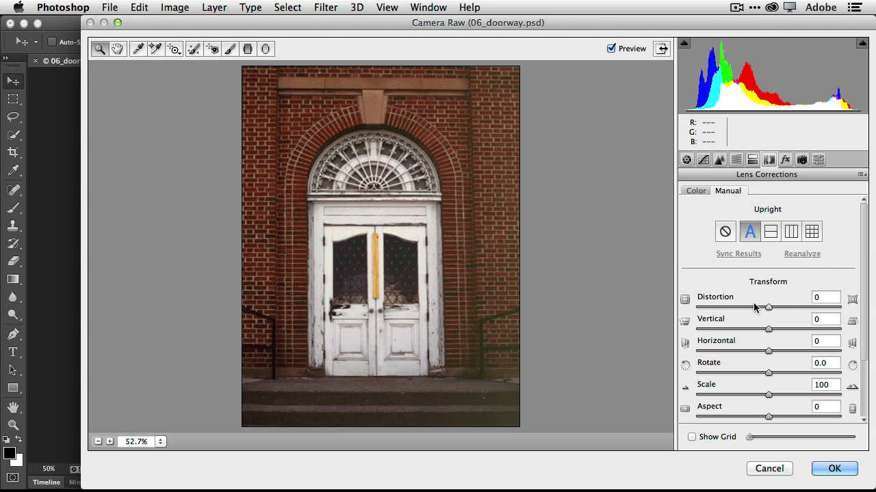
left_click(725, 231)
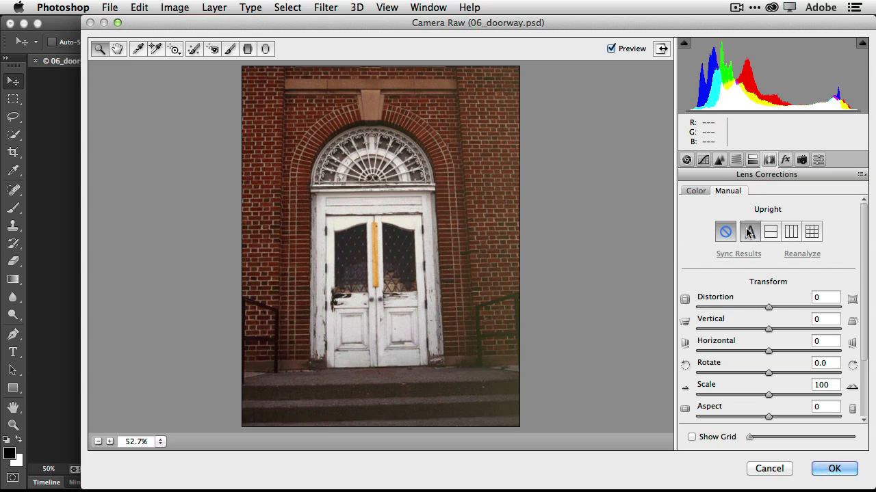
Step: Apply Upright Auto with Vertical -2 and Horizontal +2 as a Camera Raw smart filter, then compare on and off
left_click(749, 231)
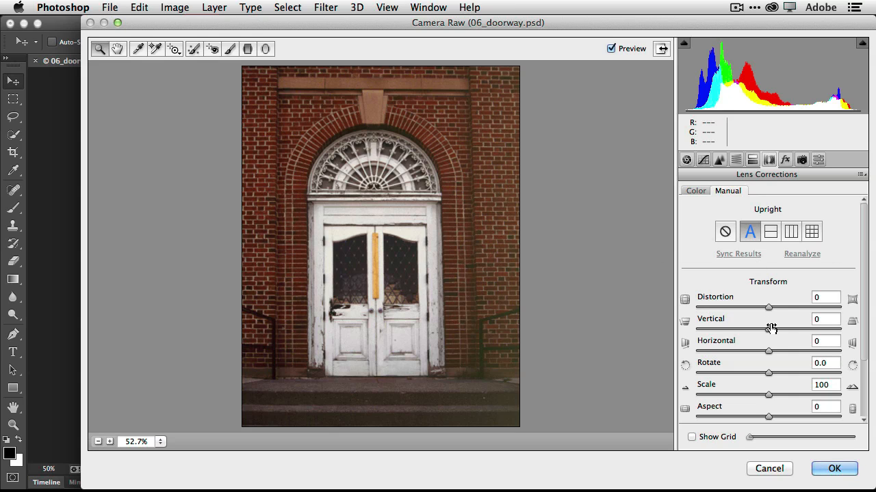
mouse_move(769, 331)
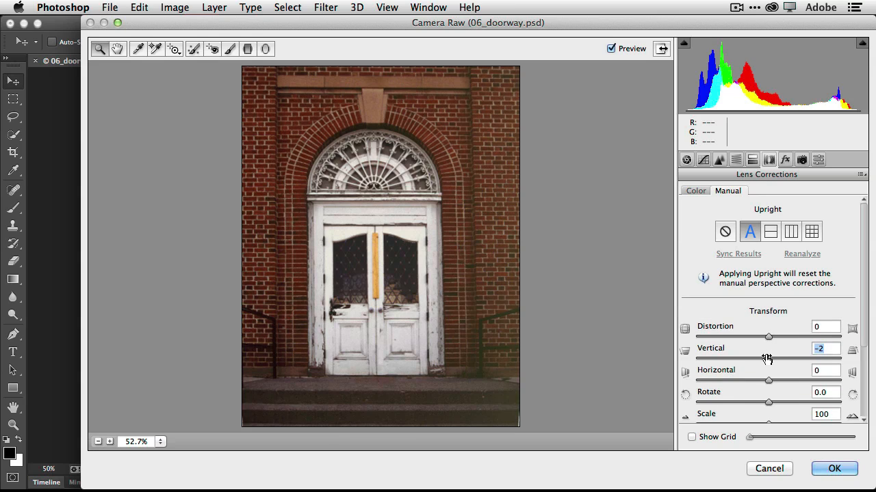
left_click_drag(768, 381, 769, 381)
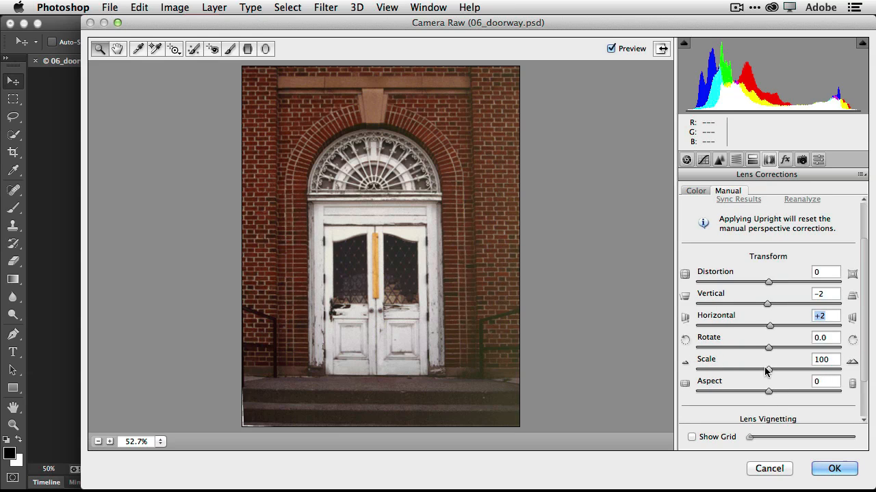
left_click_drag(769, 369, 771, 370)
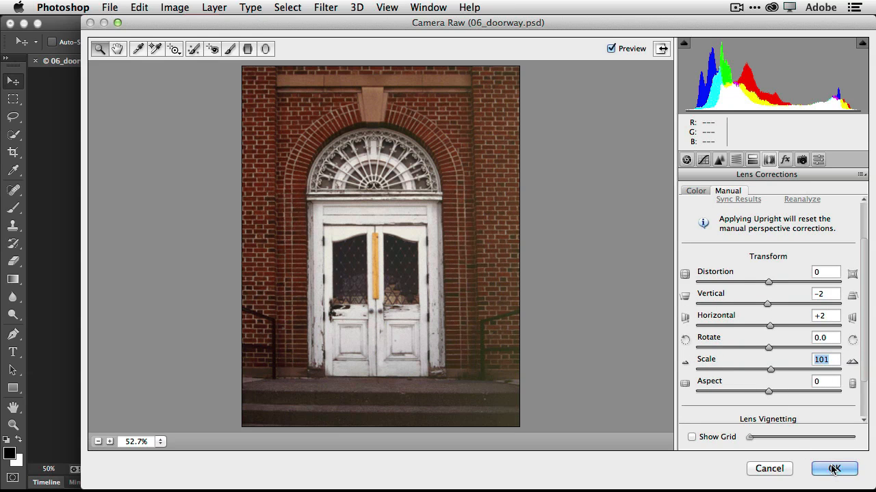
left_click(833, 468)
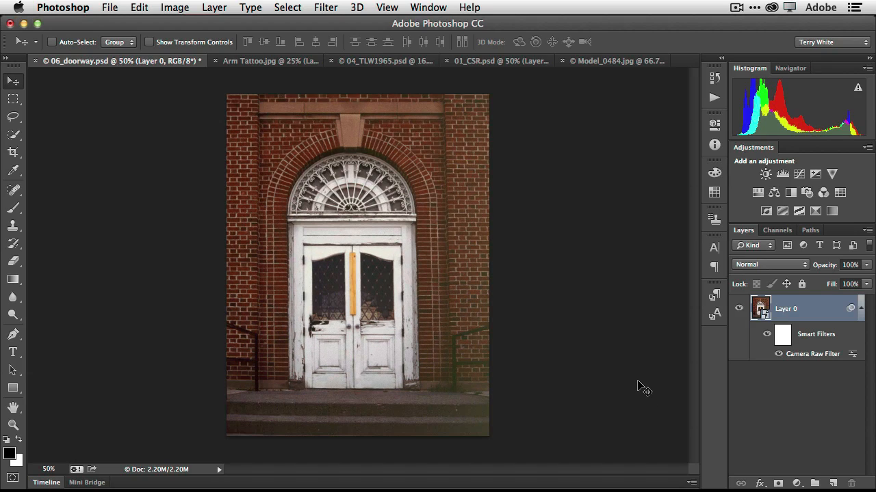
left_click(766, 334)
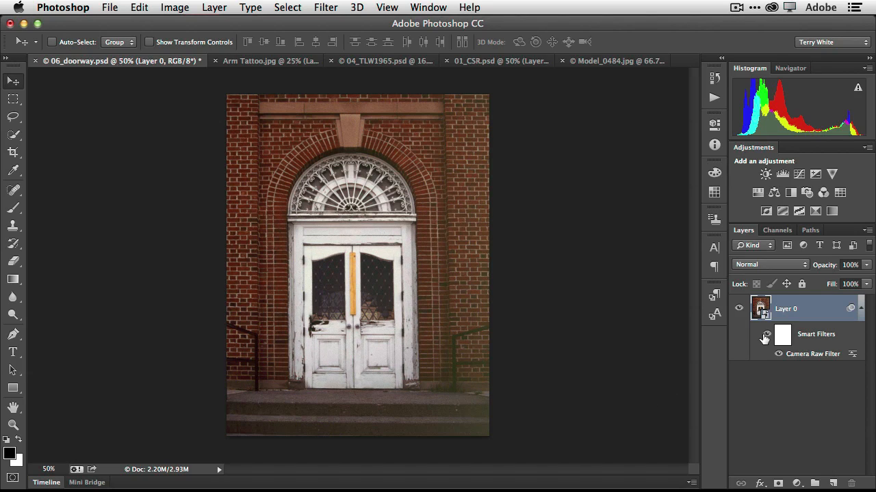
mouse_move(766, 335)
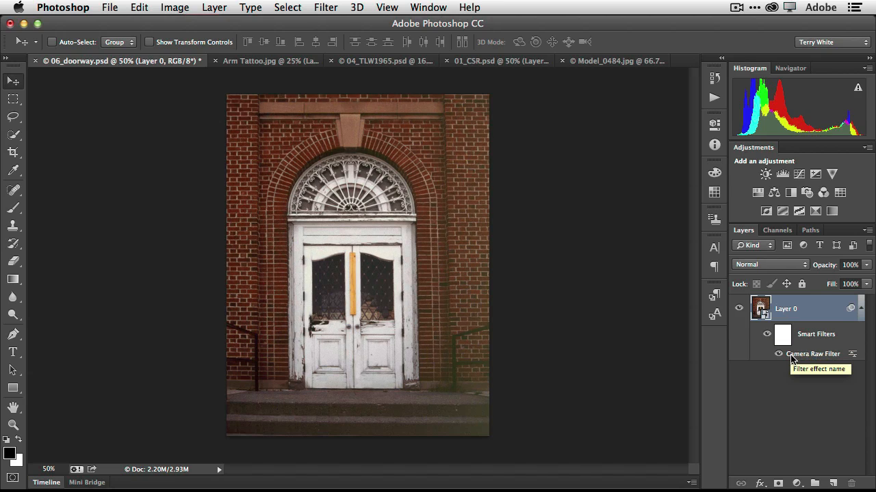
Step: Review the doorway's Camera Raw filter settings, cancel without changes, and switch to Arm Tattoo.jpg
double_click(813, 353)
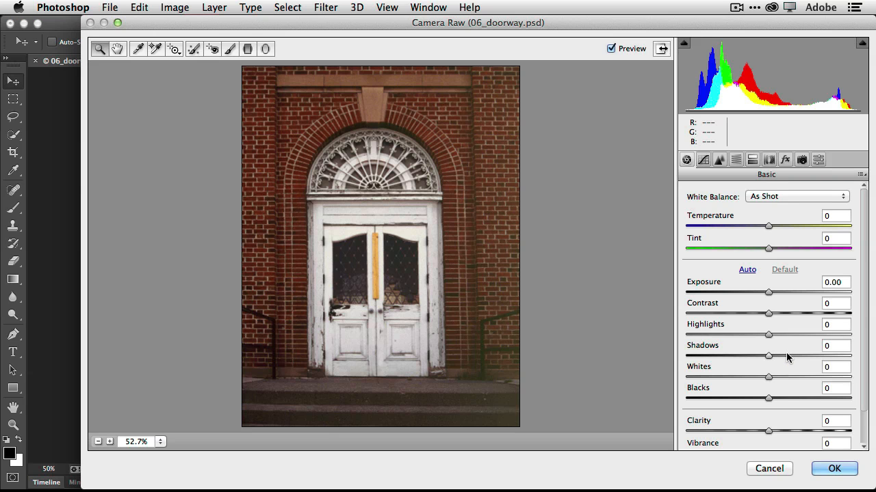
left_click(835, 468)
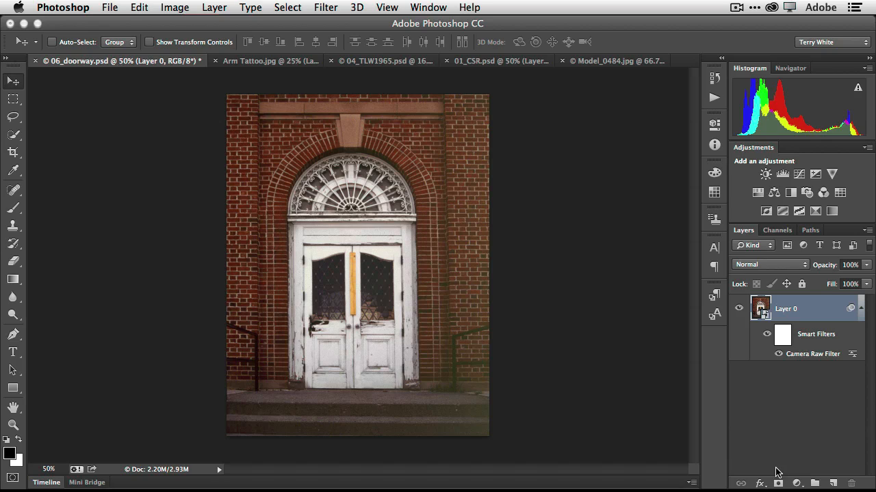
mouse_move(645, 389)
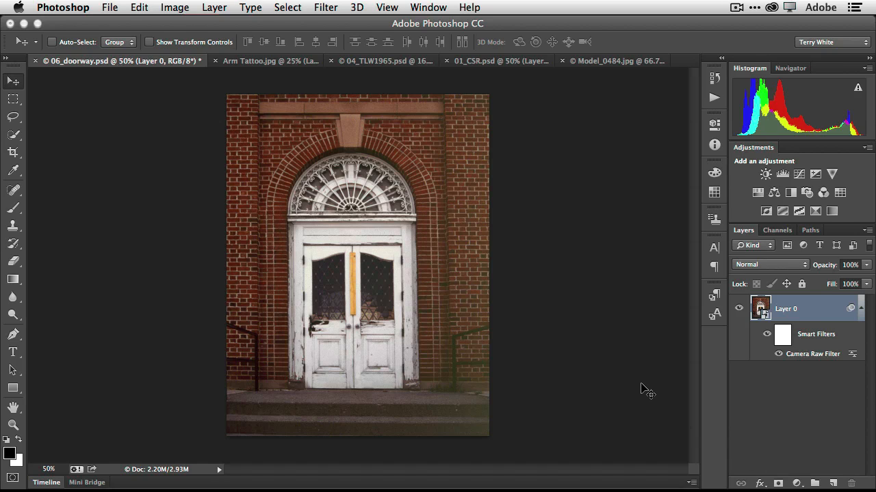
mouse_move(158, 219)
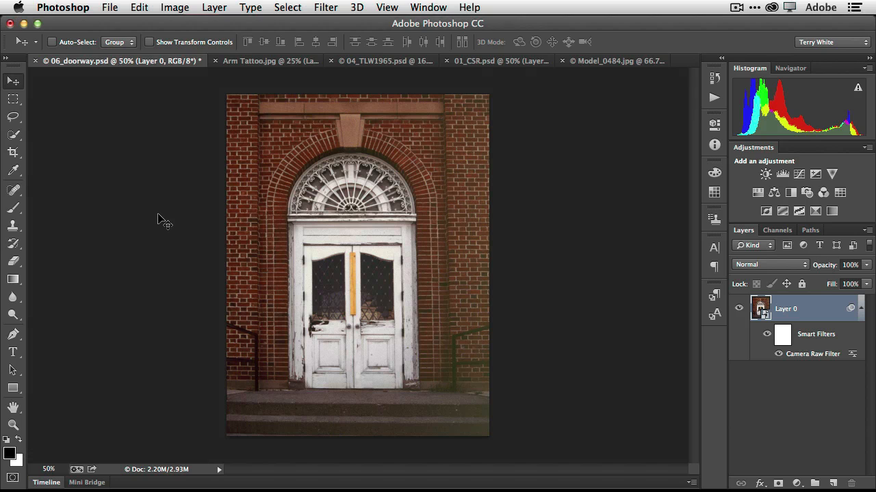
mouse_move(187, 171)
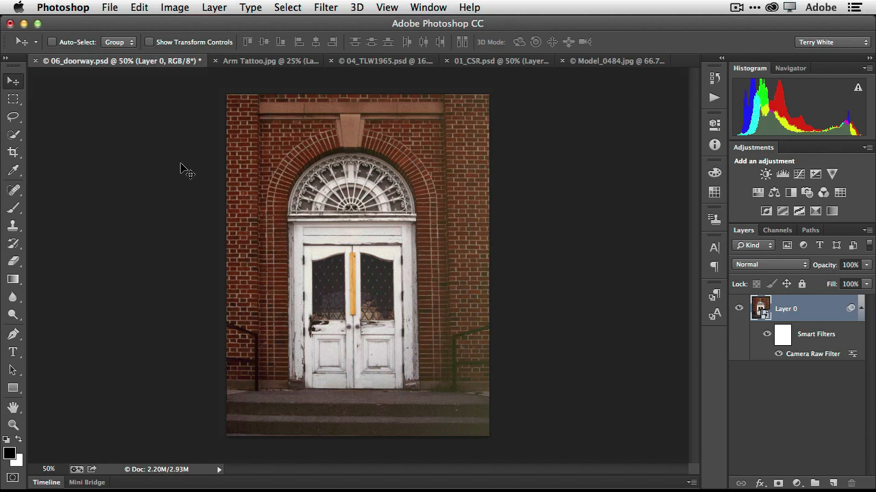
left_click(270, 60)
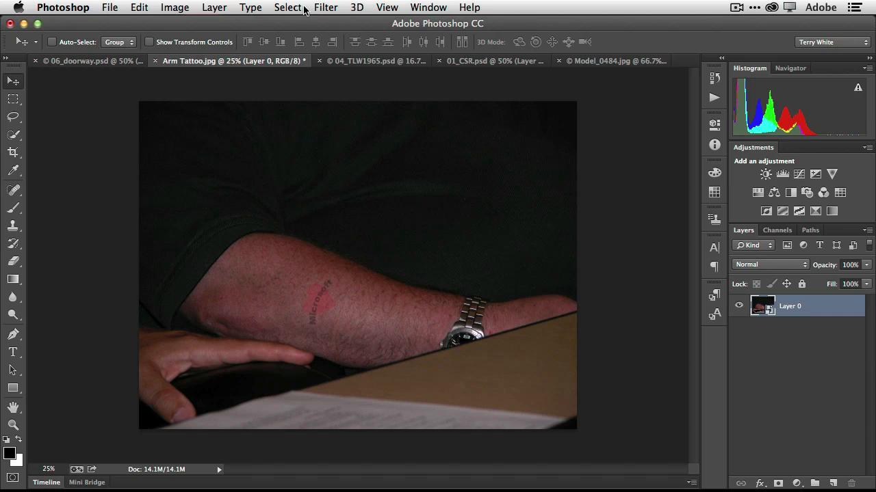
Step: Start the Camera Raw Filter on the arm tattoo photo
left_click(325, 8)
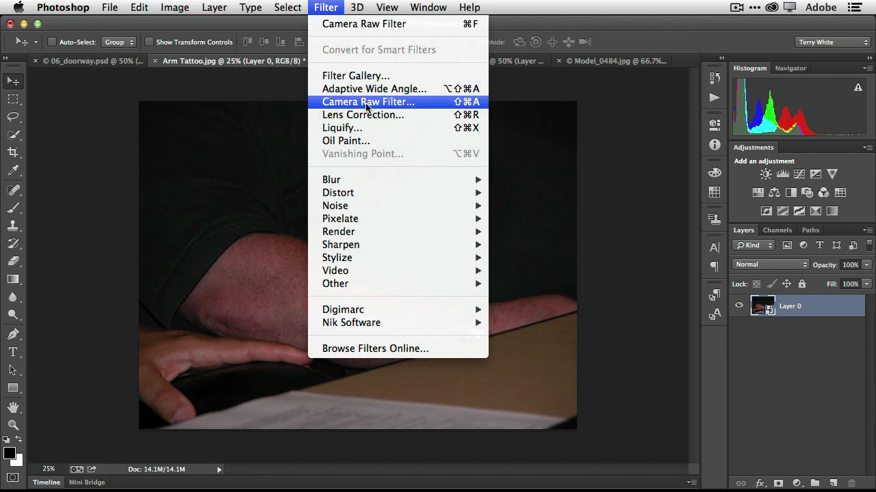
left_click(368, 102)
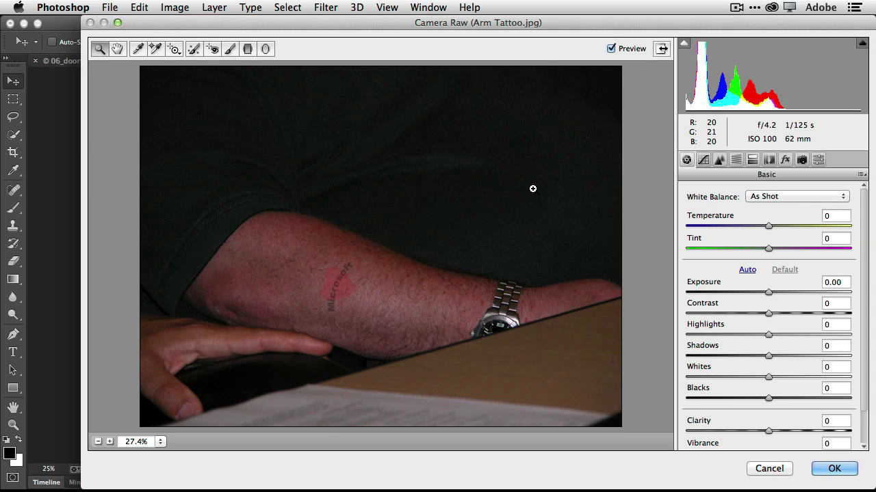
Step: Heal away the red forearm tattoo with a size-12 Spot Removal brush, adjust the source, and apply as a smart filter
left_click(195, 49)
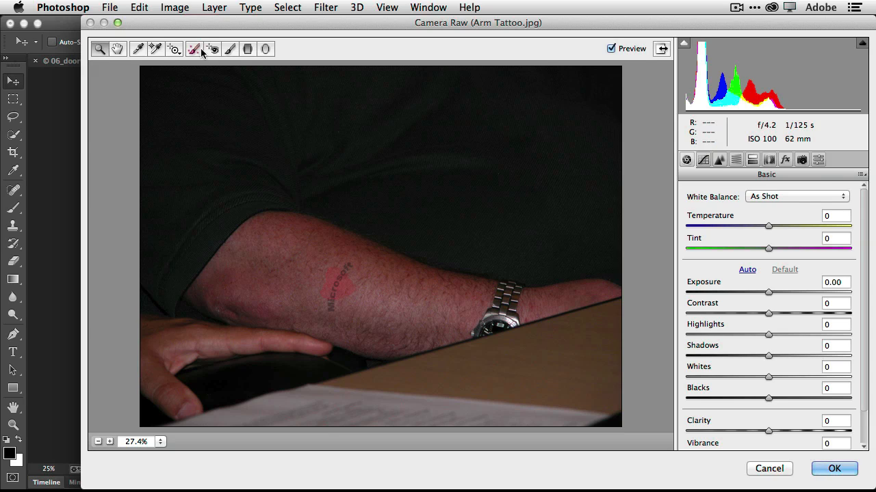
left_click(194, 49)
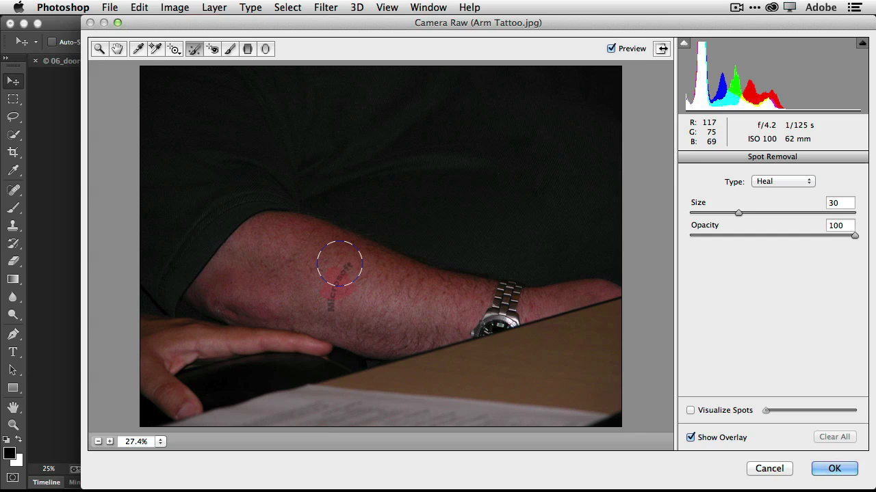
left_click_drag(738, 213, 711, 213)
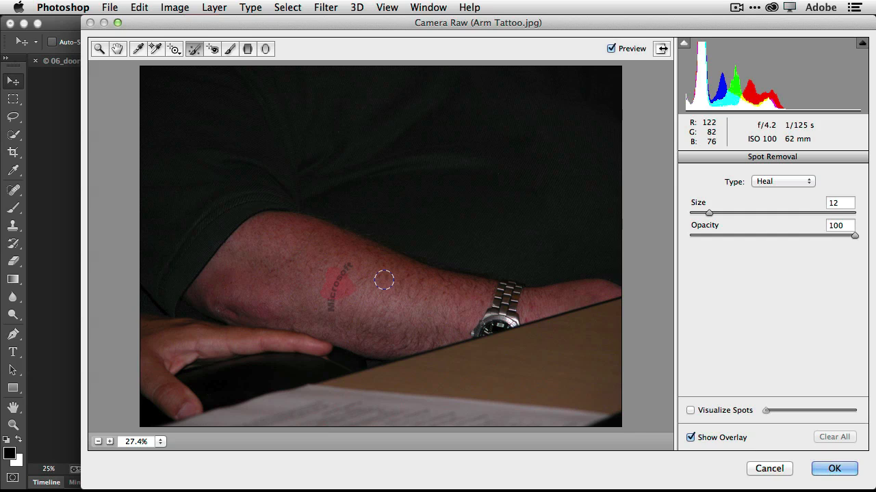
mouse_move(334, 307)
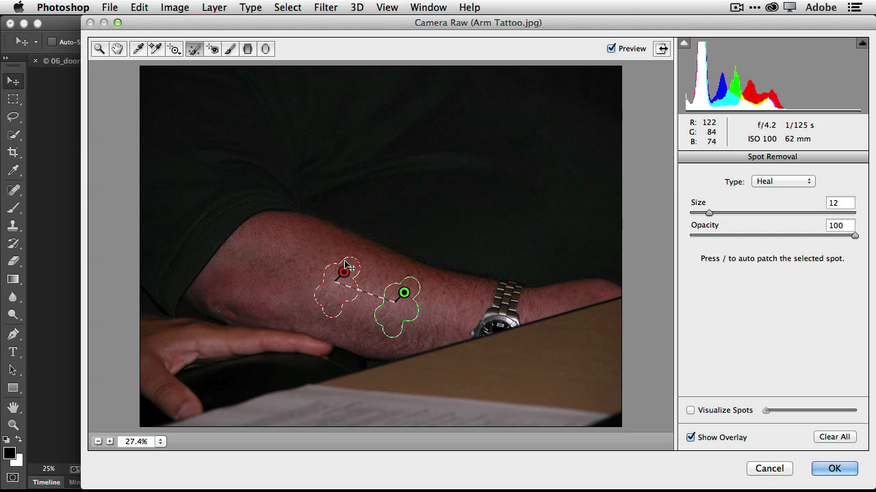
left_click_drag(404, 294, 408, 287)
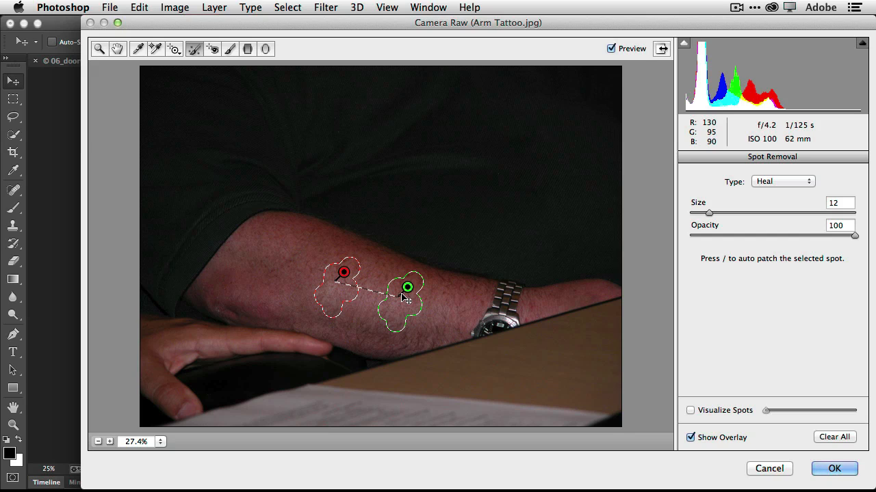
mouse_move(671, 437)
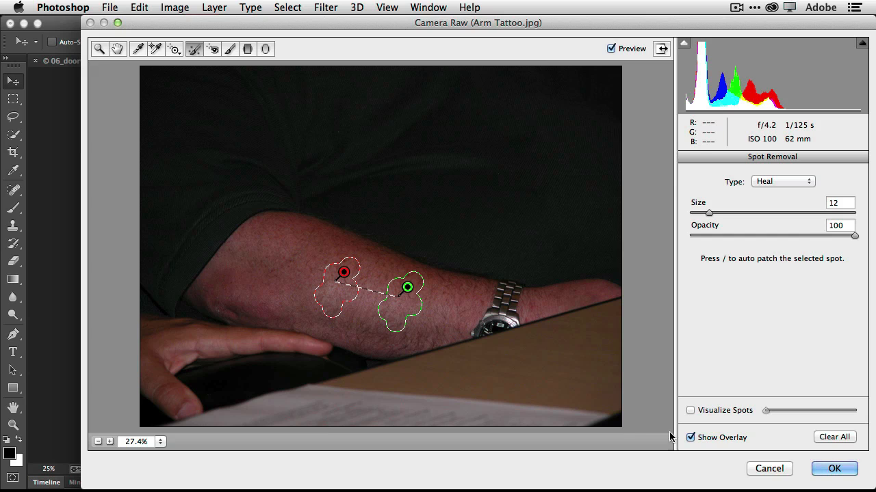
left_click(834, 467)
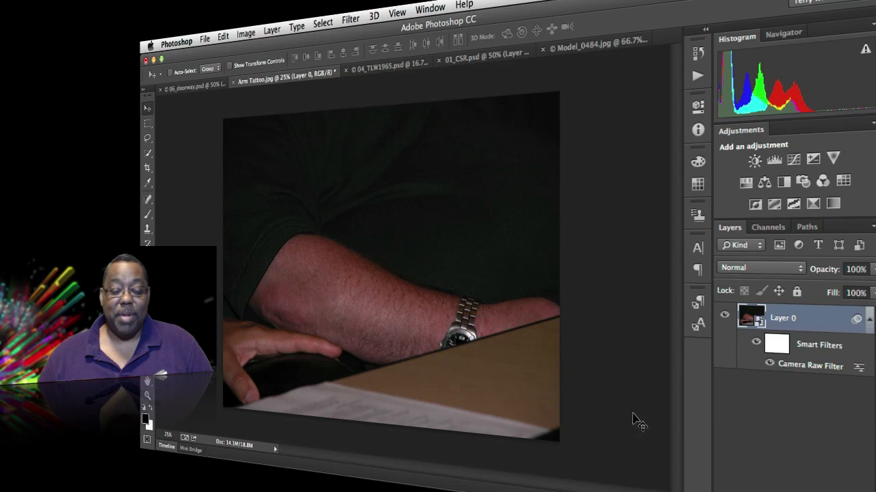
mouse_move(381, 69)
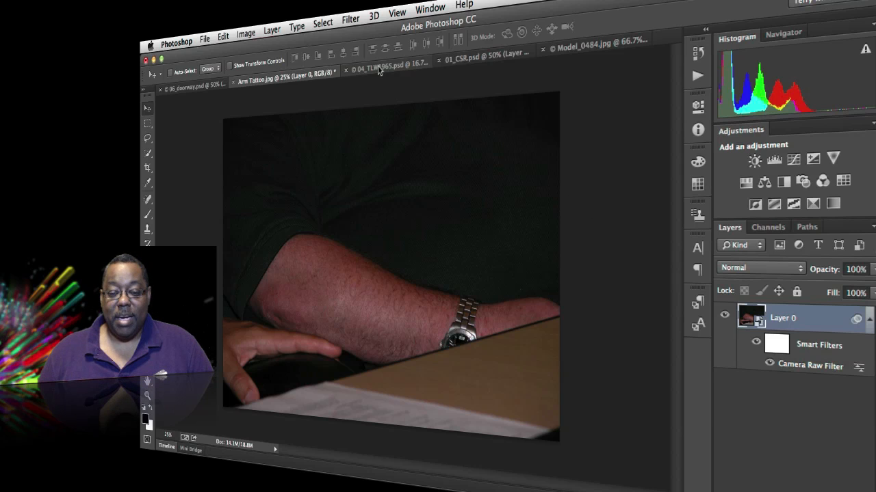
Step: Switch to the dark church interior document 04_TLW1965.psd
left_click(370, 63)
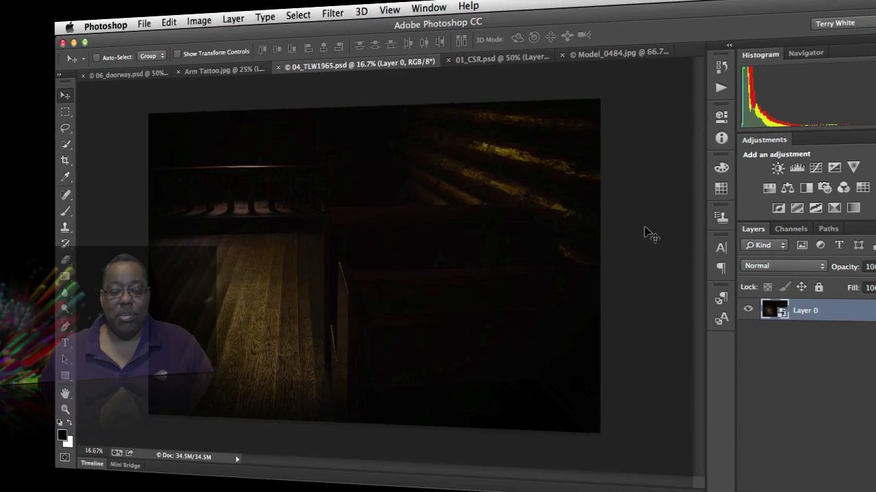
Step: Start the Camera Raw Filter on the church photo with the Radial Filter tool selected
left_click(332, 14)
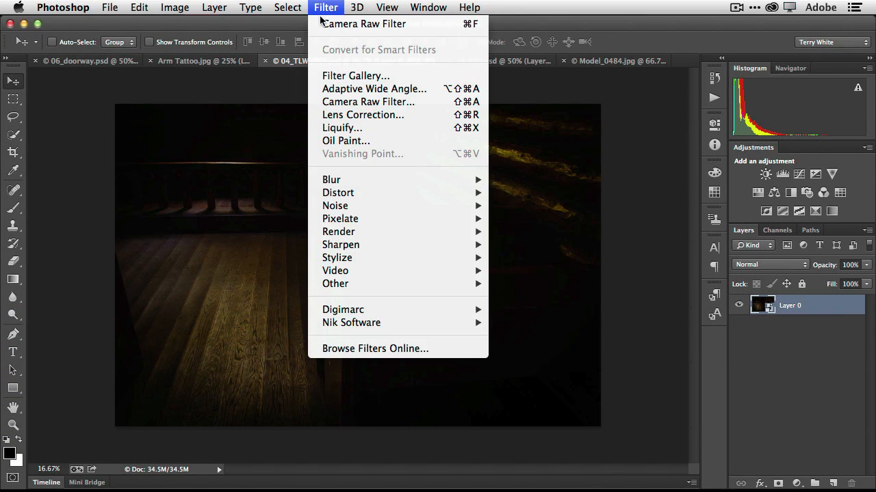
mouse_move(353, 156)
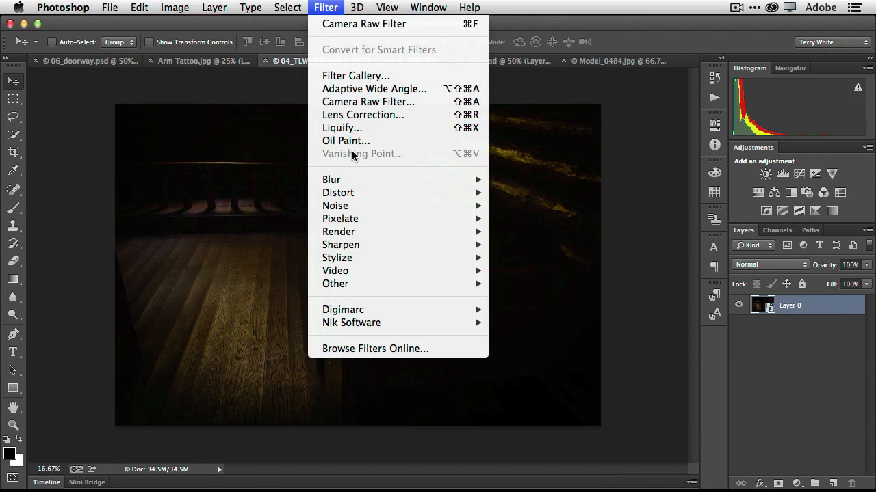
left_click(368, 101)
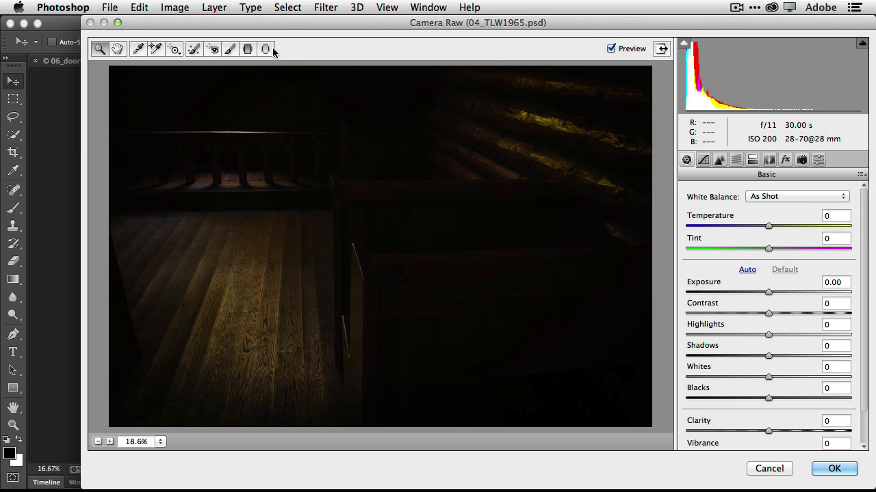
left_click(265, 49)
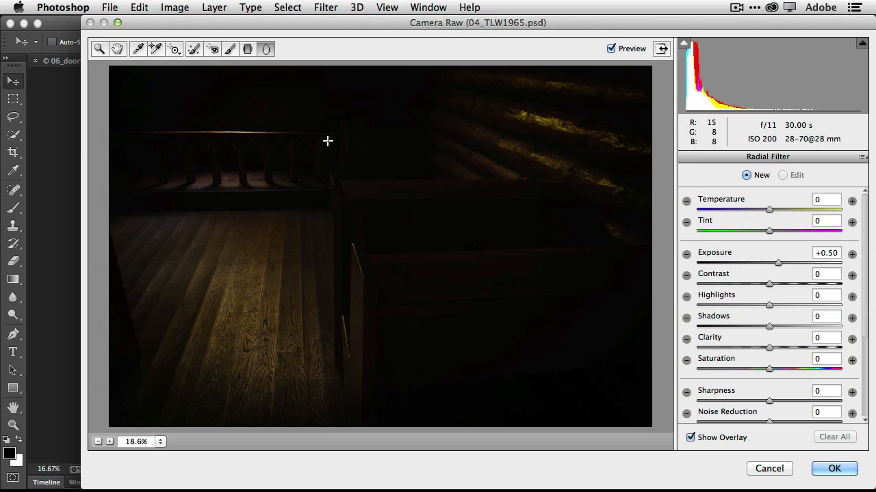
mouse_move(293, 143)
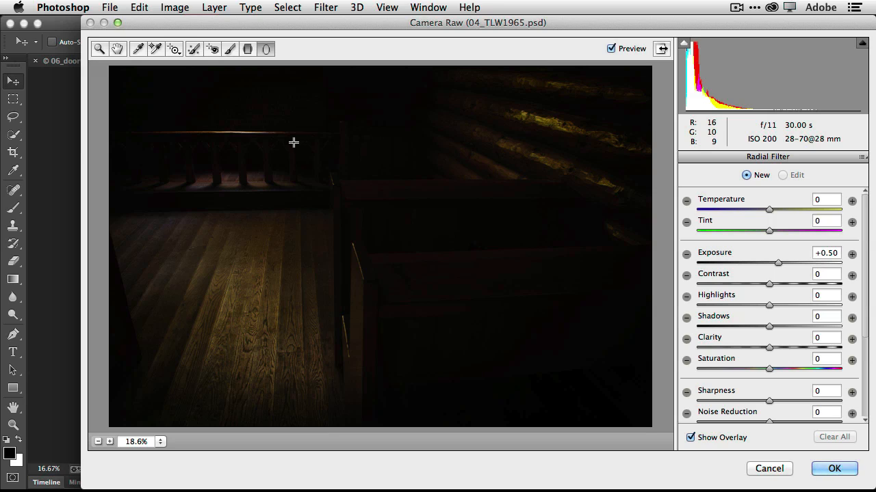
mouse_move(287, 144)
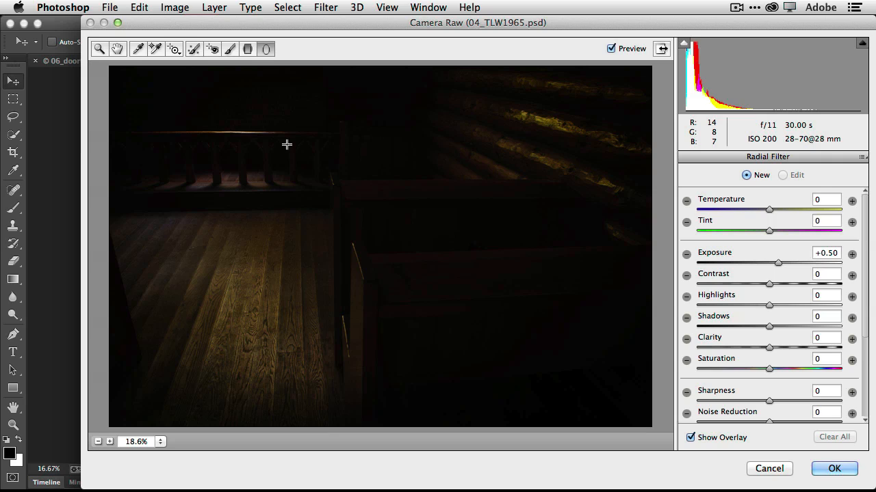
mouse_move(235, 135)
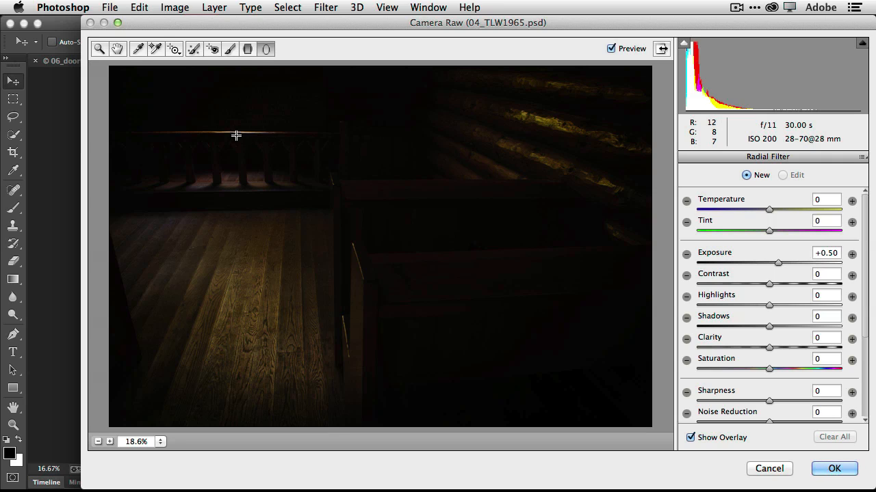
mouse_move(446, 338)
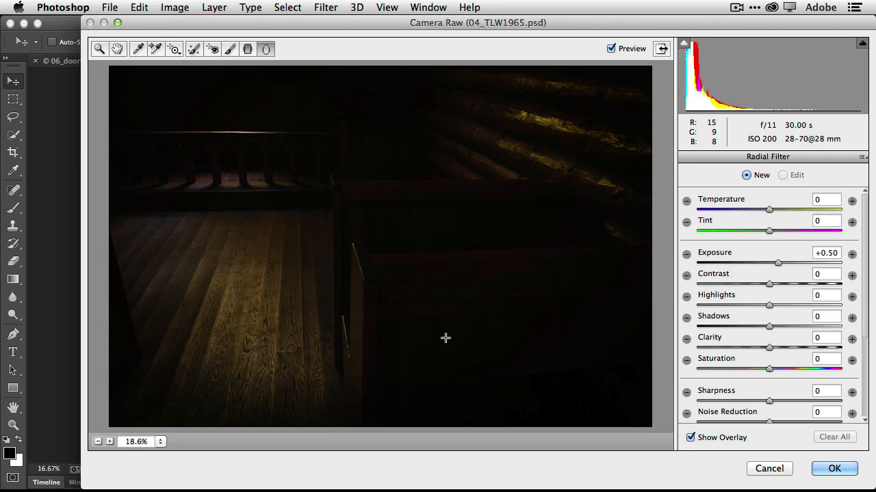
Step: Draw a radial filter oval over the lower pew and set its Effect to Inside
left_click_drag(446, 338, 507, 370)
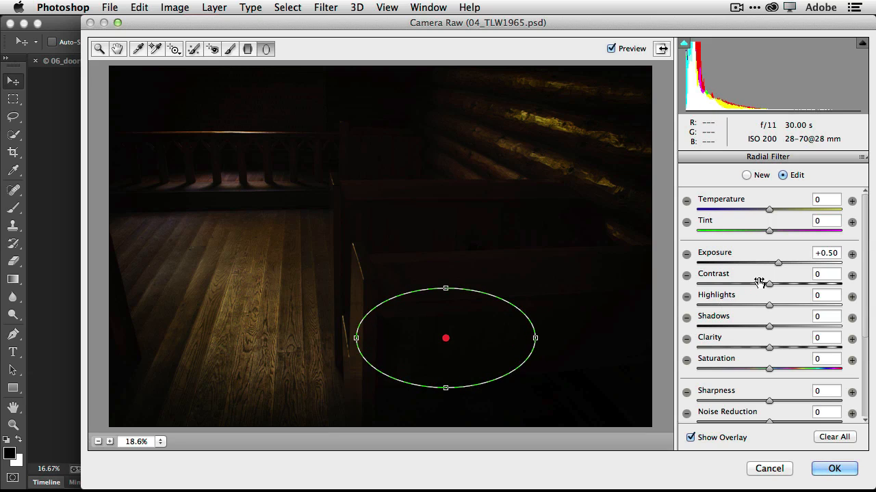
left_click_drag(777, 262, 787, 263)
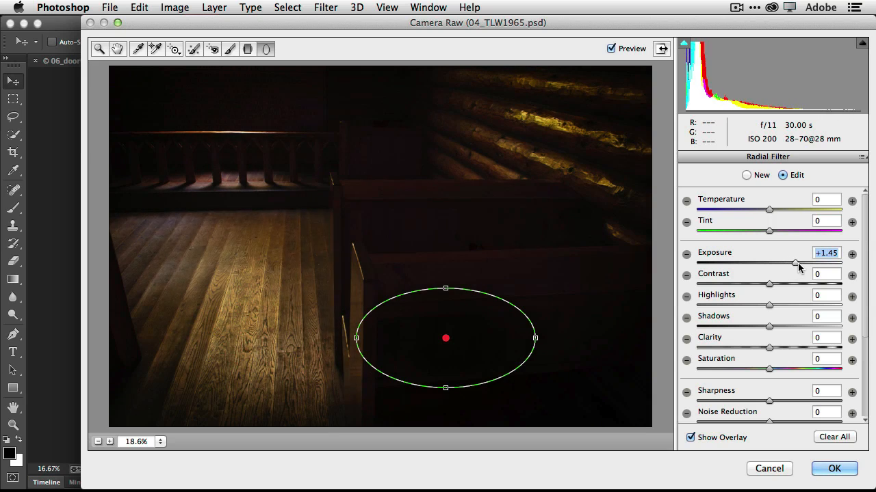
left_click_drag(794, 263, 774, 263)
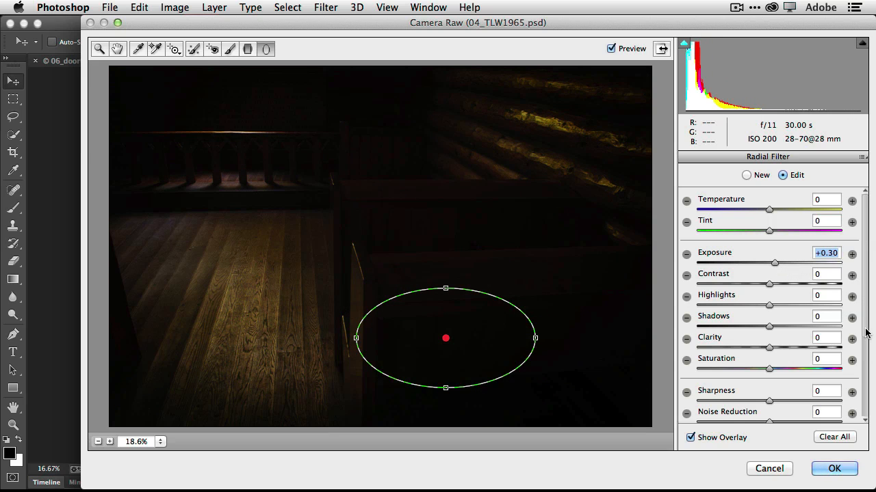
scroll("down", 3)
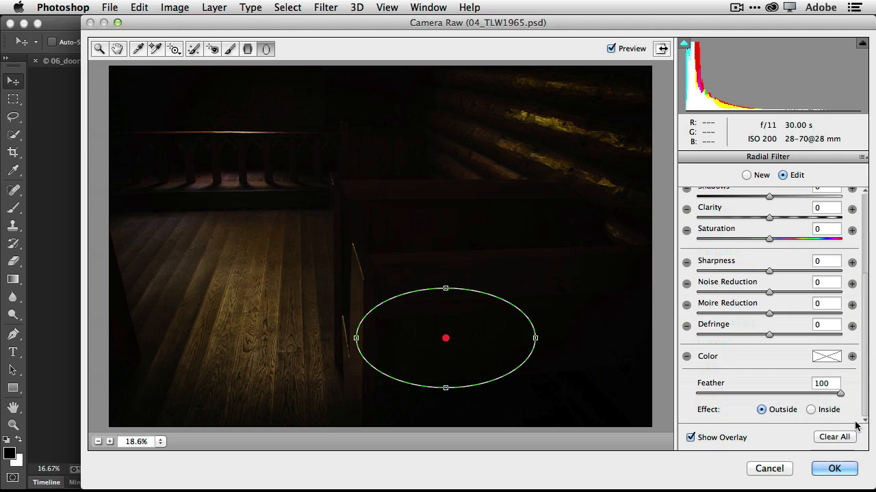
left_click(810, 410)
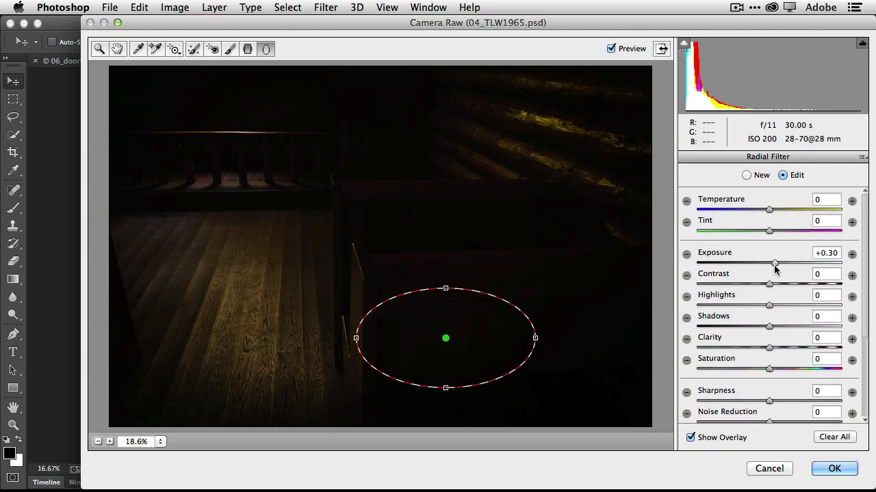
Step: Raise the oval's exposure to +3.55, then tilt it along the pew and nudge it right
left_click_drag(775, 263, 804, 263)
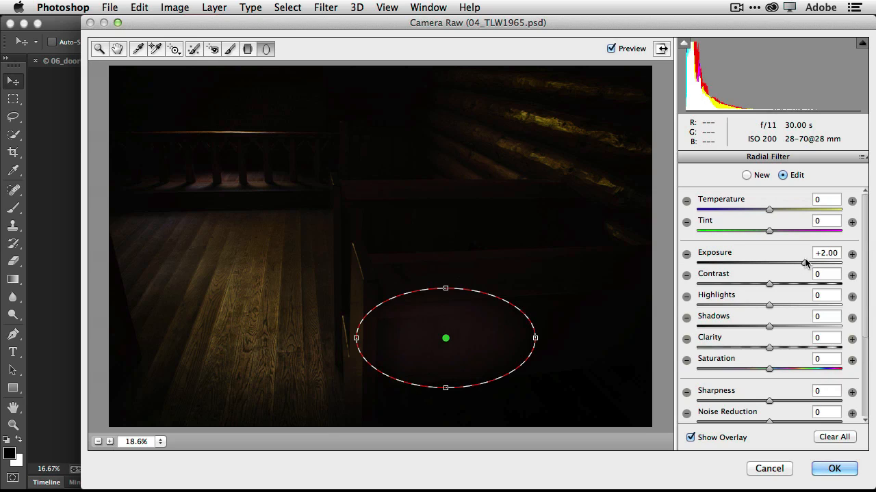
left_click_drag(804, 266, 828, 266)
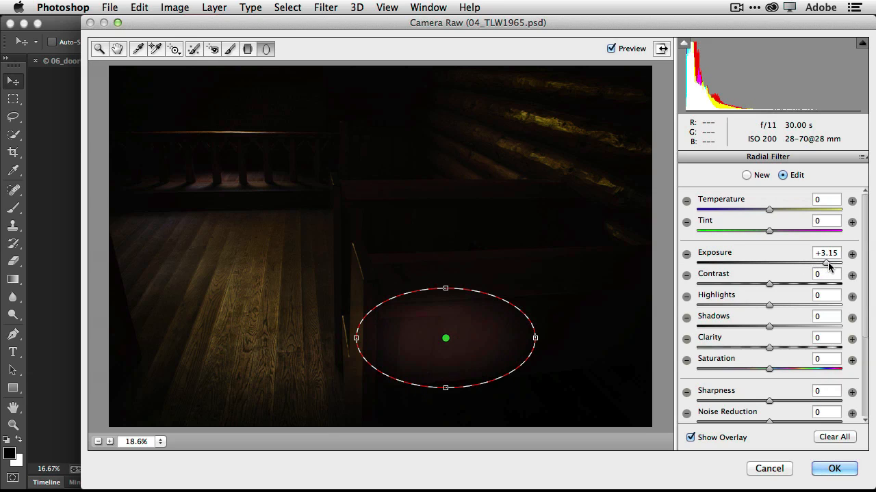
left_click_drag(824, 263, 834, 262)
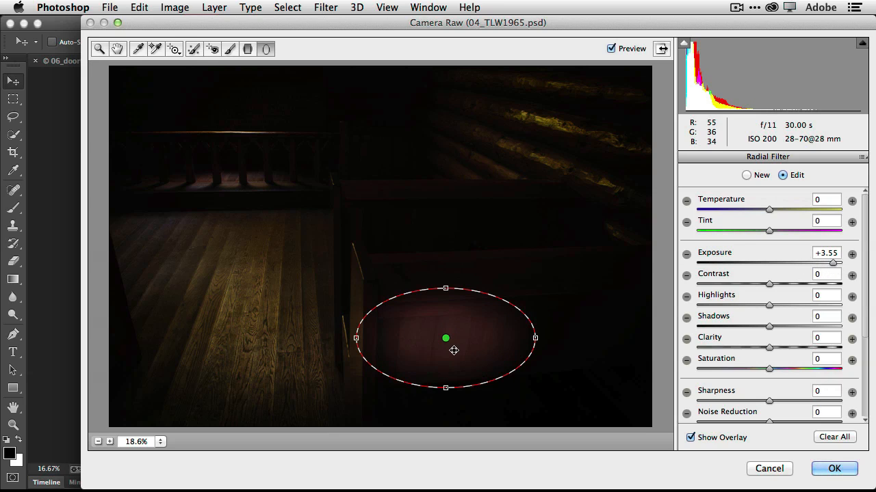
left_click_drag(446, 339, 472, 369)
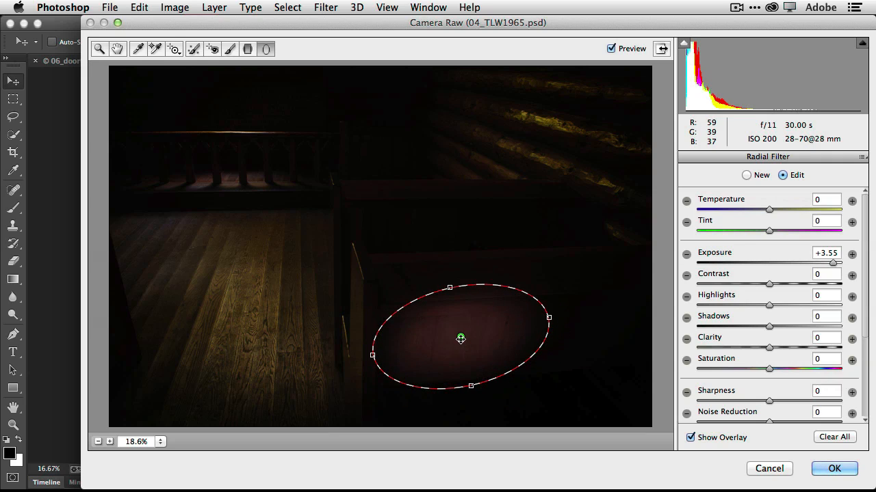
left_click_drag(460, 340, 476, 336)
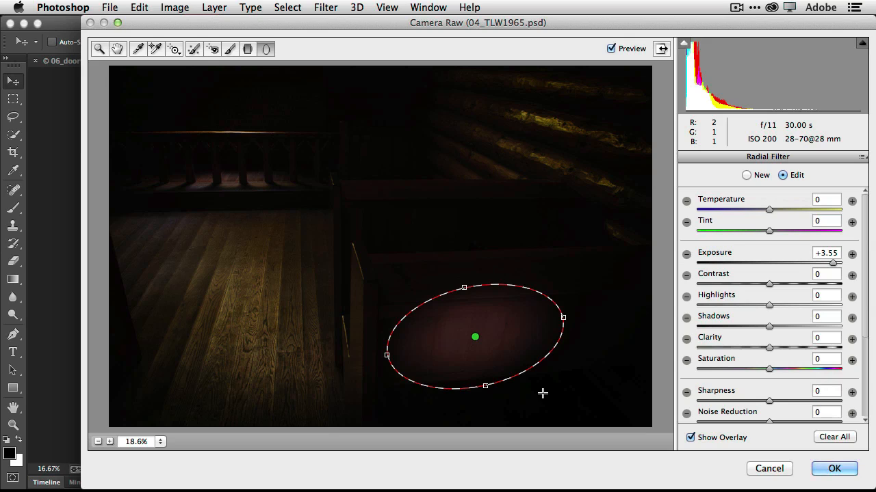
mouse_move(488, 345)
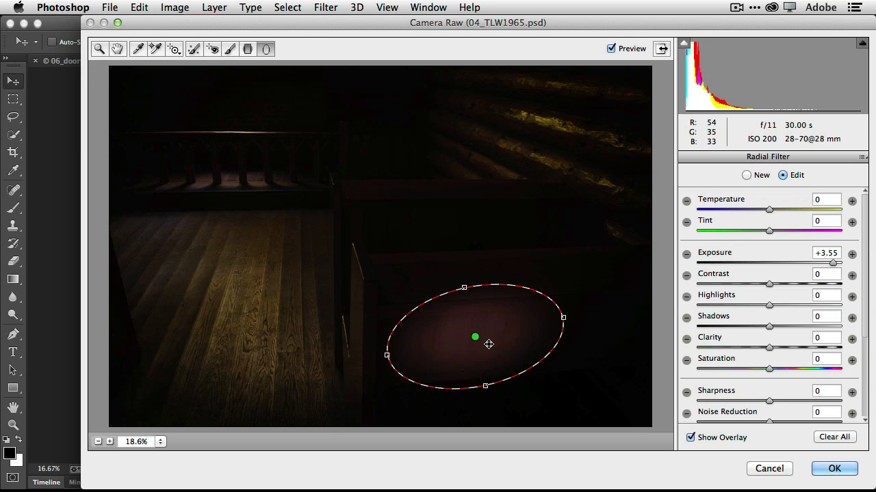
mouse_move(487, 358)
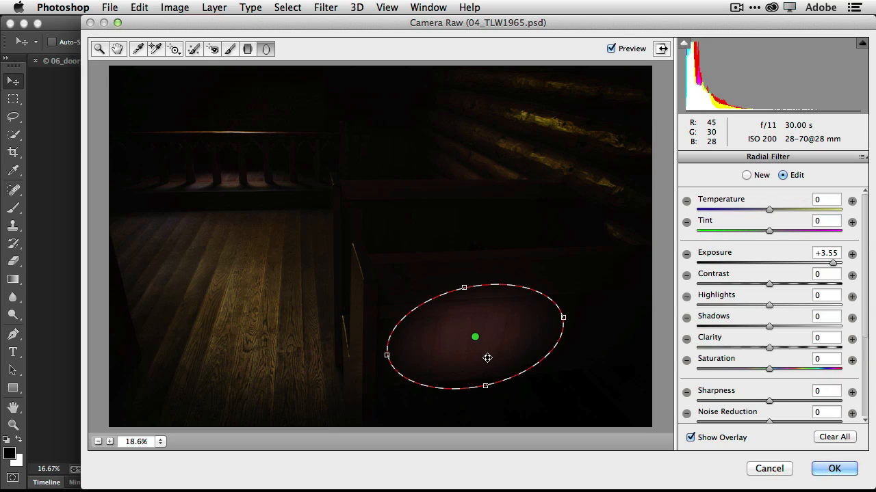
mouse_move(374, 242)
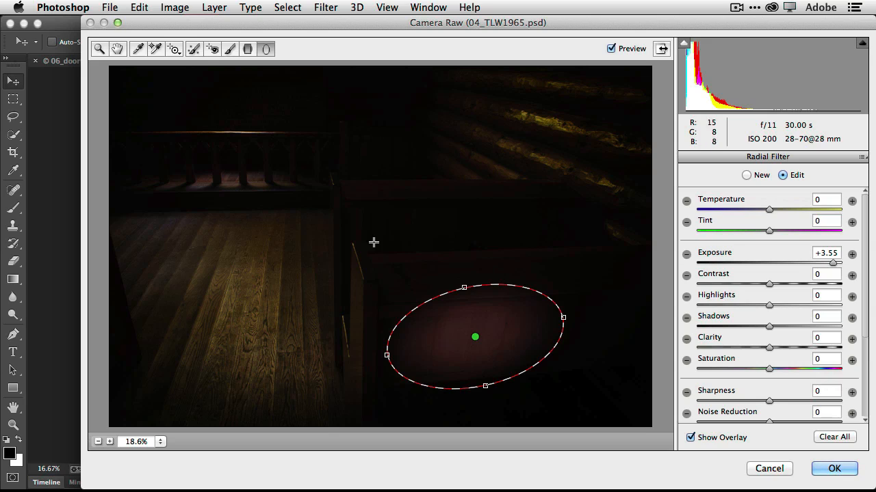
mouse_move(235, 135)
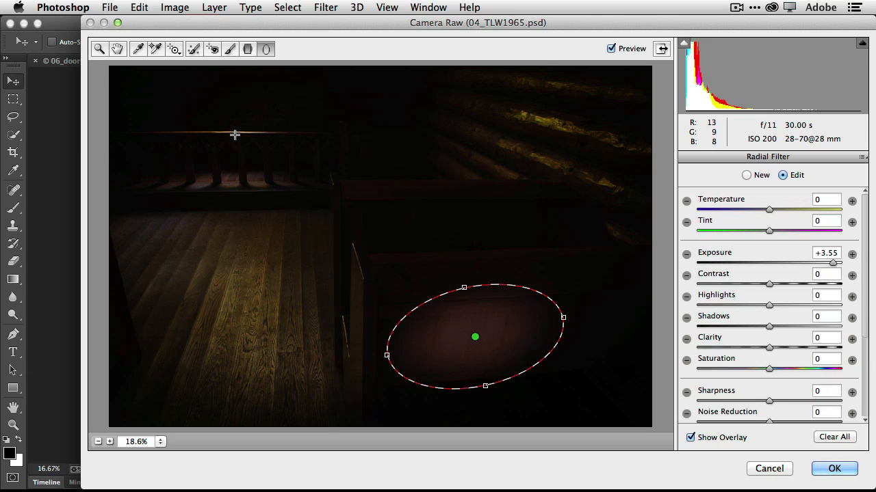
mouse_move(243, 132)
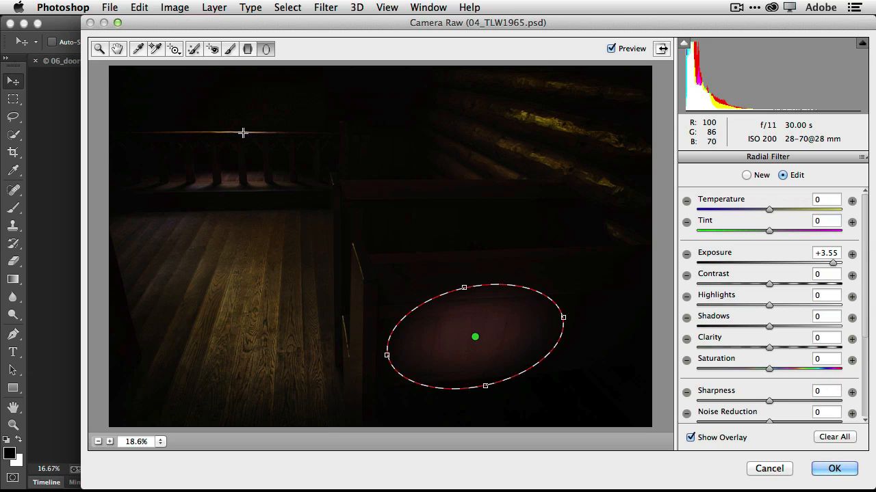
Step: Draw a second radial filter over the top-left railing and centre it over the pews
left_click_drag(476, 337, 243, 130)
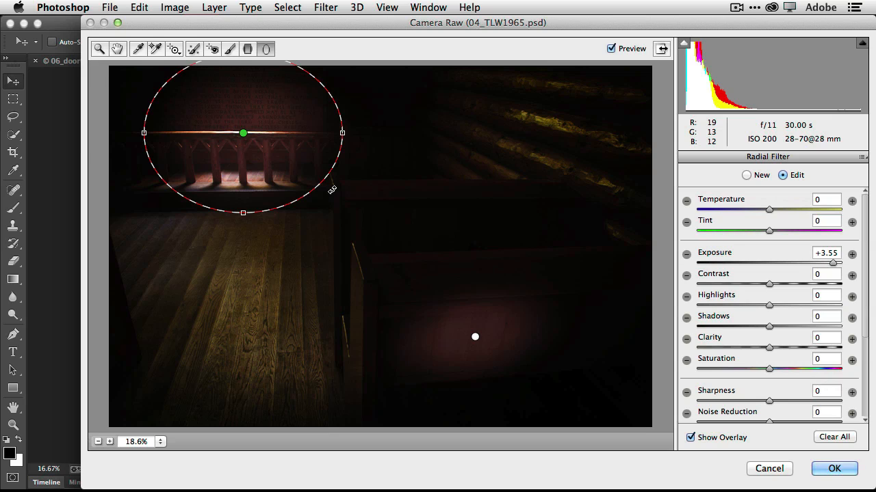
mouse_move(234, 96)
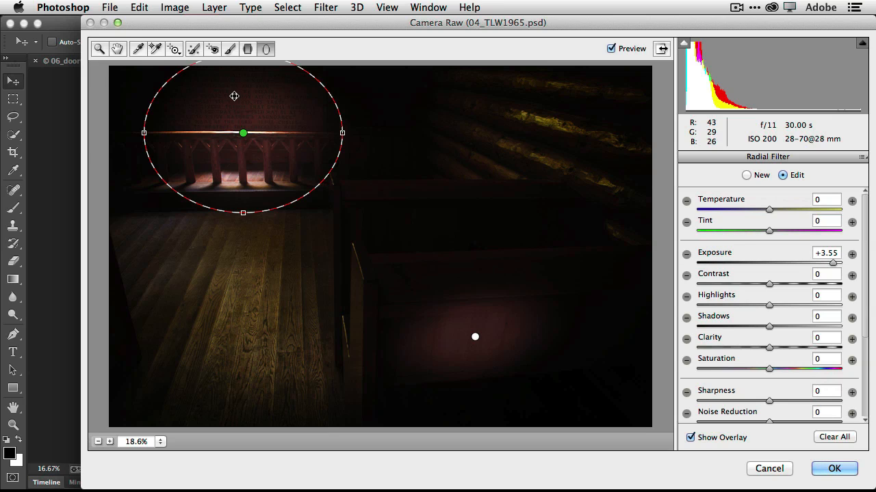
left_click_drag(243, 134, 208, 132)
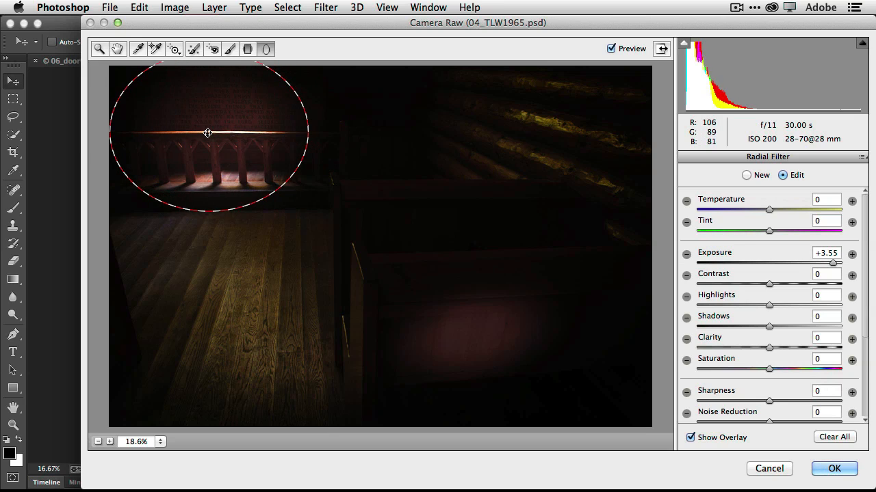
left_click_drag(208, 128, 277, 126)
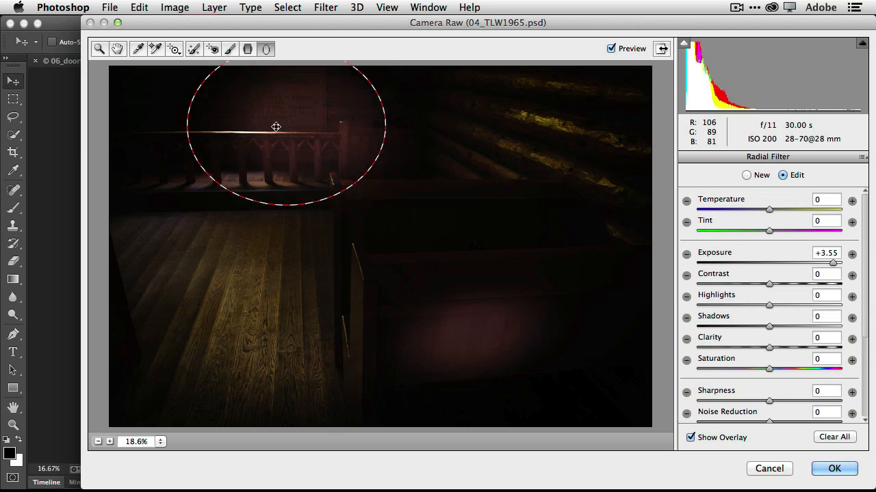
left_click_drag(277, 126, 230, 126)
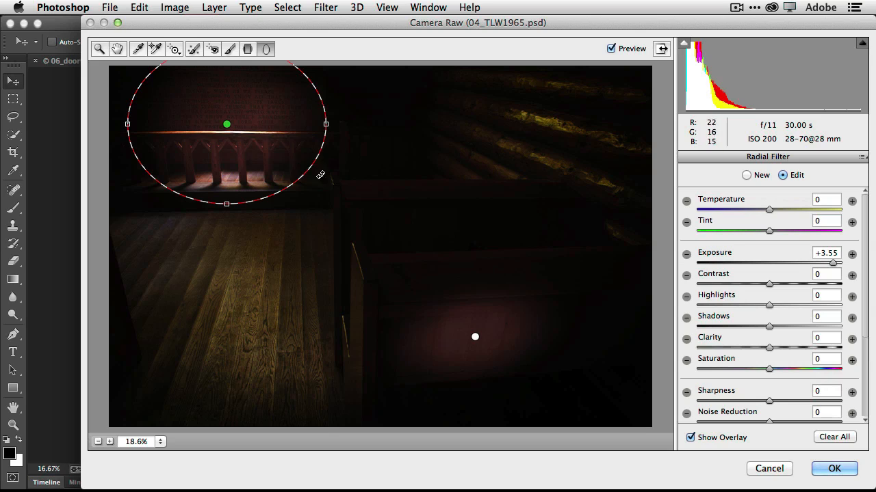
mouse_move(732, 292)
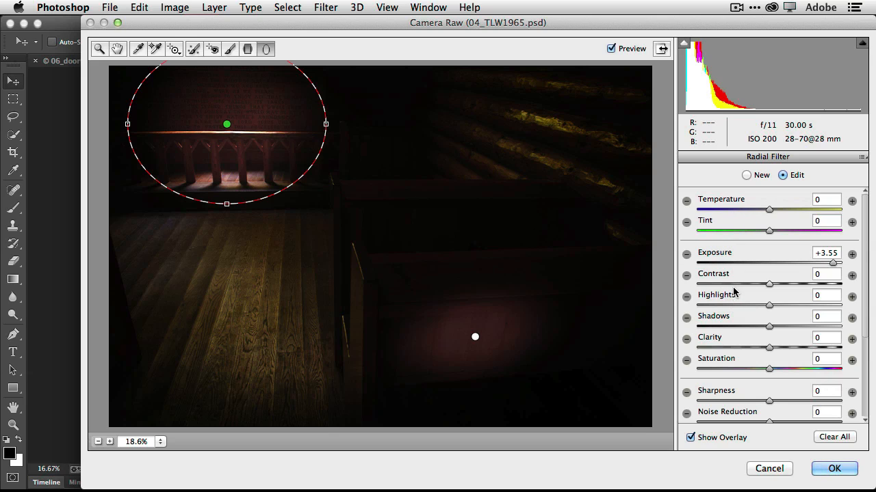
mouse_move(740, 315)
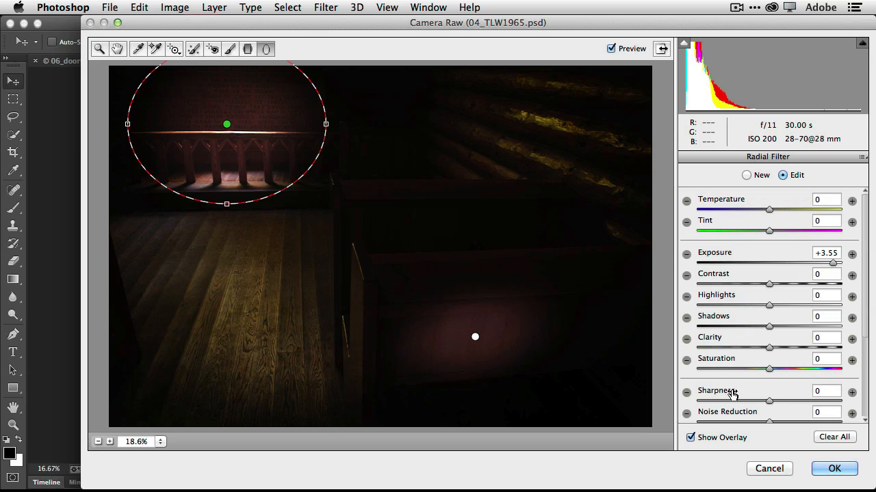
mouse_move(303, 306)
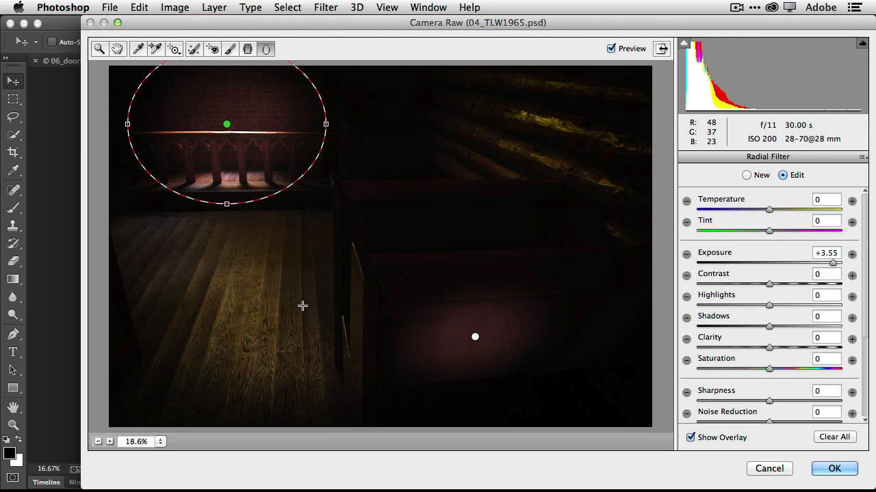
mouse_move(379, 245)
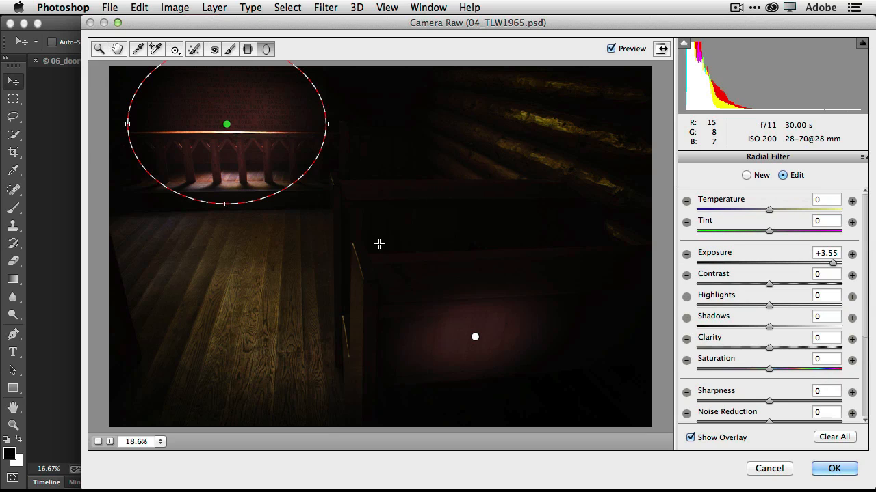
mouse_move(519, 137)
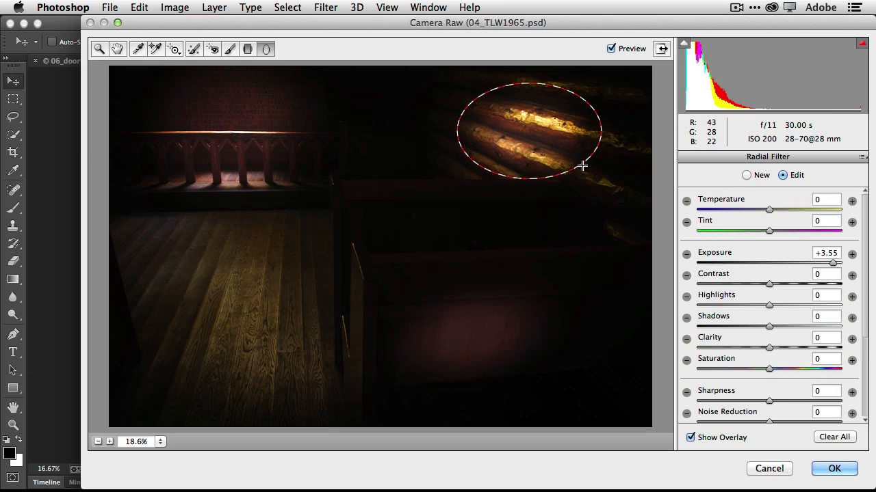
Step: Place a third radial filter on the top-right streaks at +0.55 exposure and about -78 temperature
left_click(526, 132)
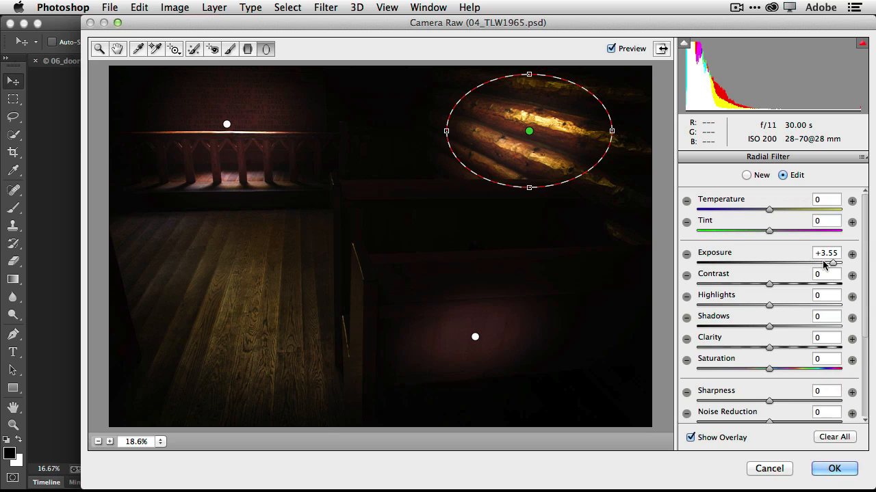
left_click_drag(833, 262, 778, 263)
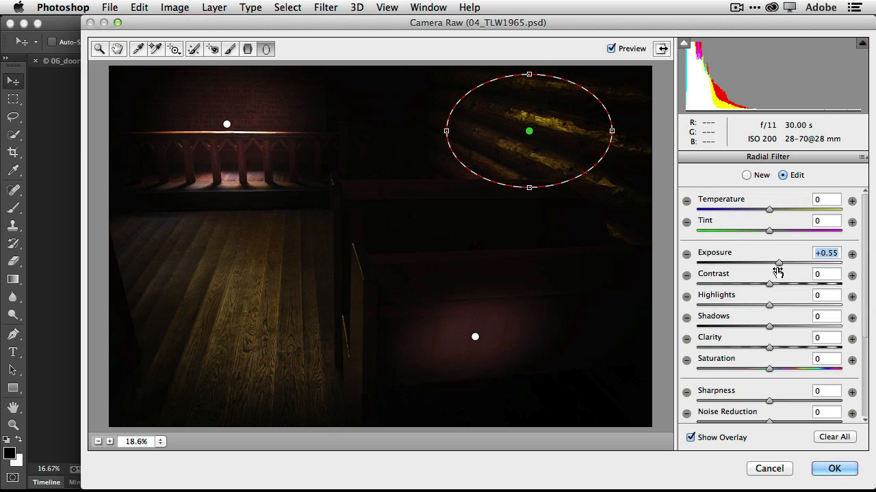
left_click_drag(768, 211, 753, 211)
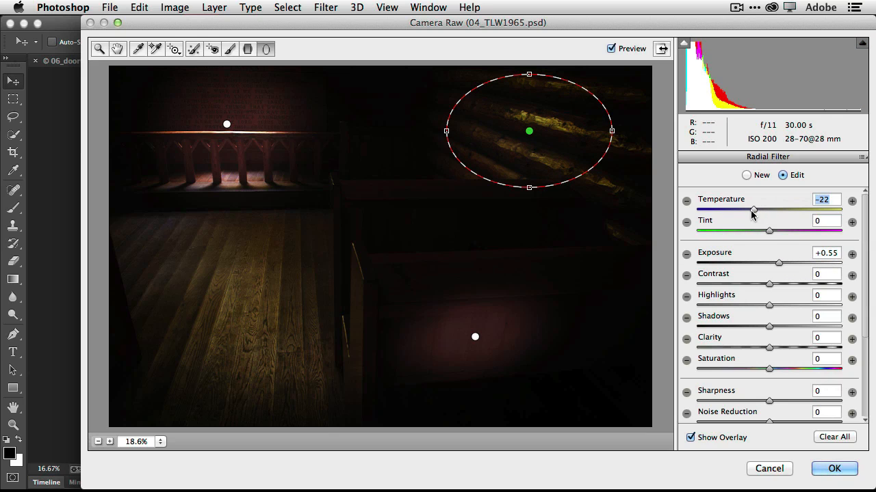
left_click_drag(752, 210, 722, 210)
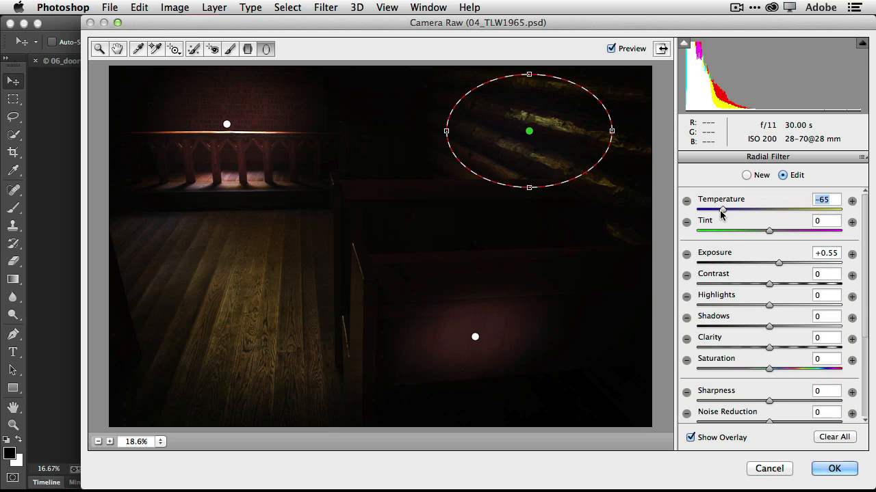
left_click_drag(723, 210, 709, 210)
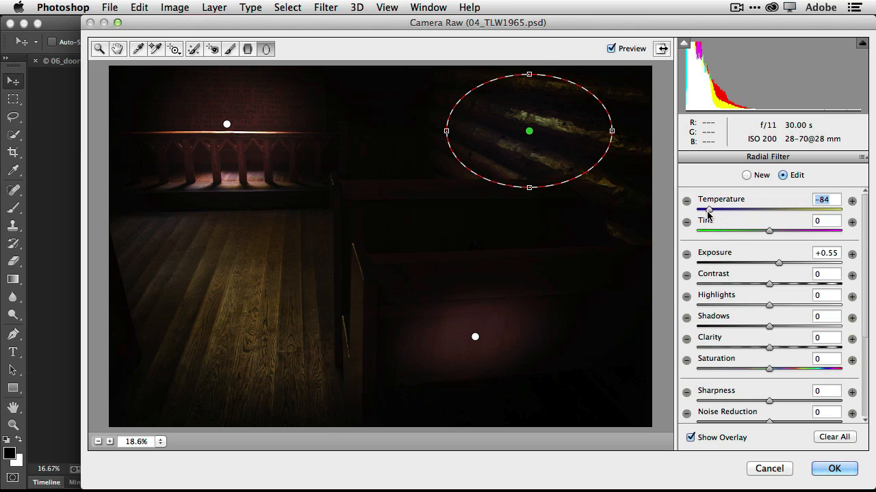
left_click_drag(709, 211, 713, 211)
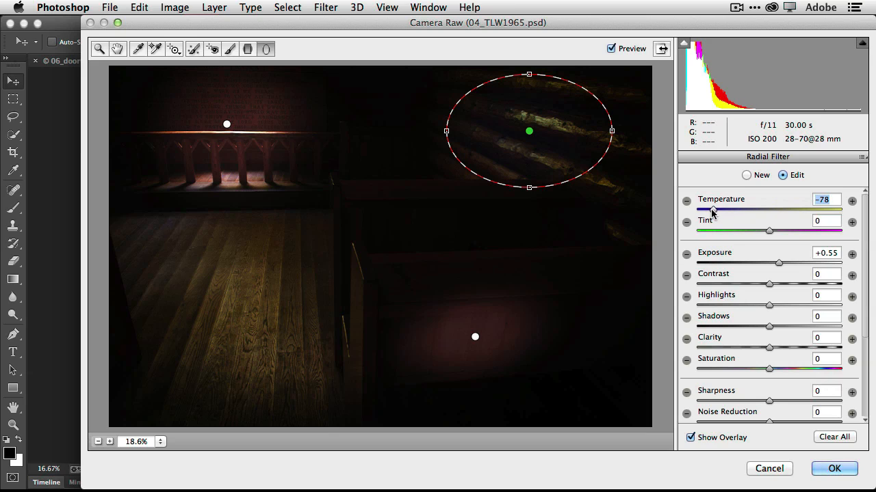
mouse_move(295, 248)
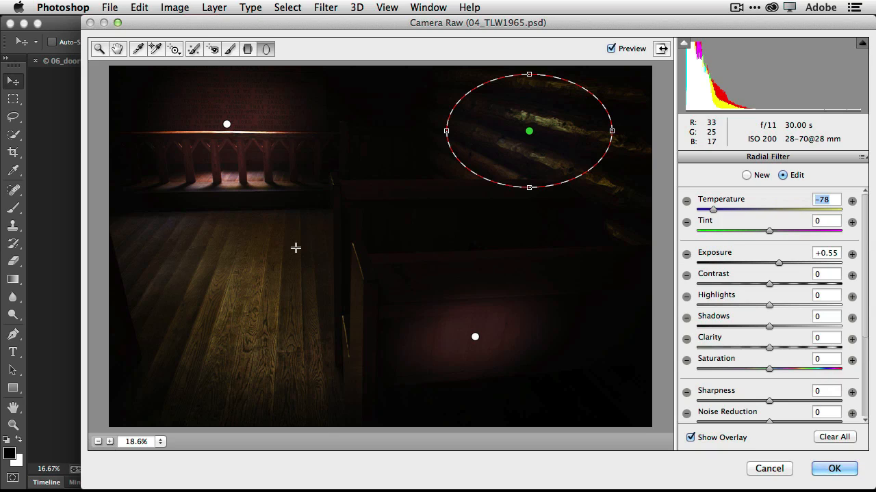
mouse_move(315, 212)
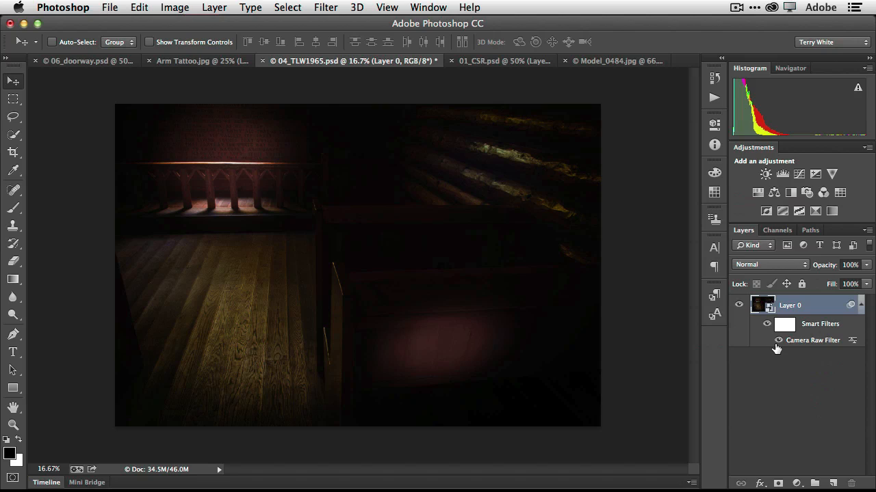
mouse_move(619, 321)
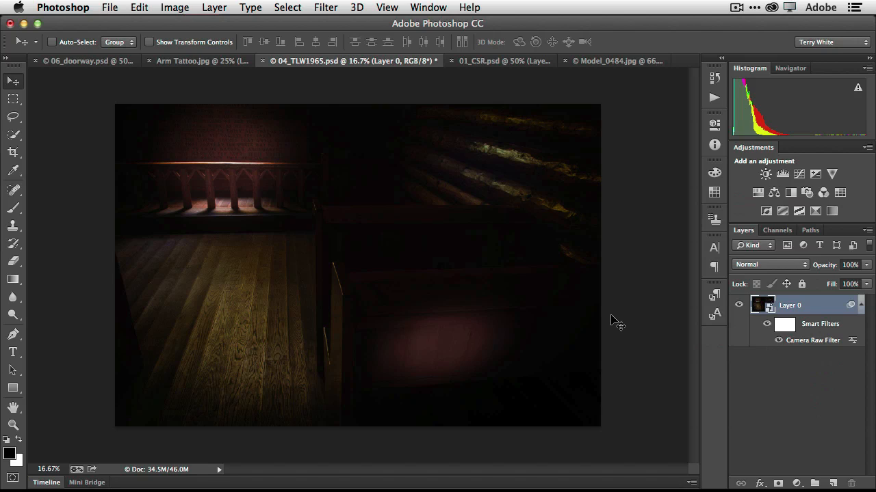
mouse_move(498, 74)
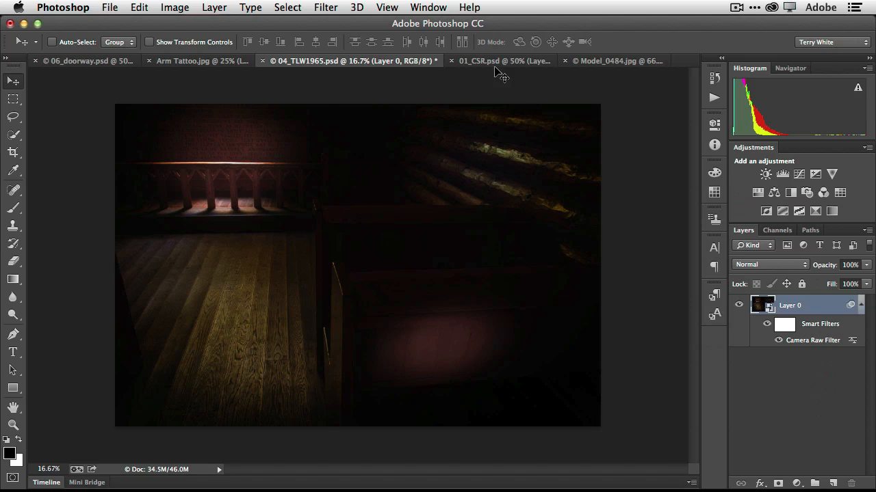
Step: Bring the flower photo 01_CSR.psd document forward
left_click(479, 60)
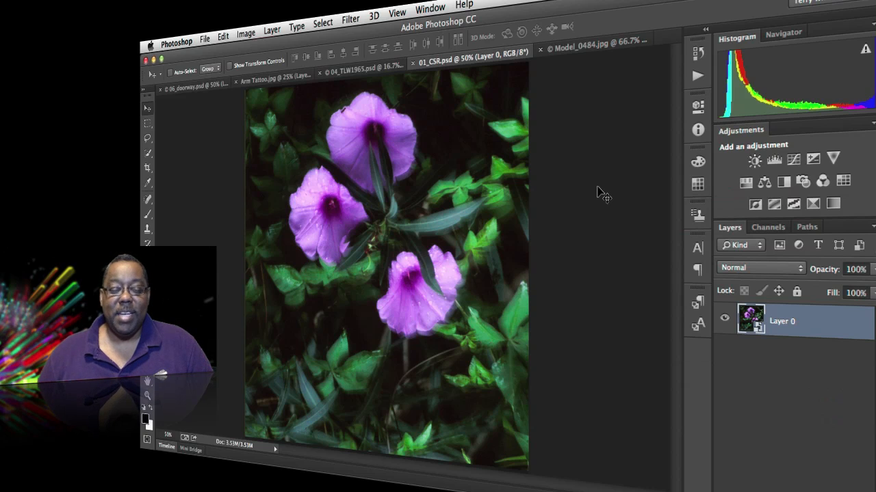
mouse_move(559, 221)
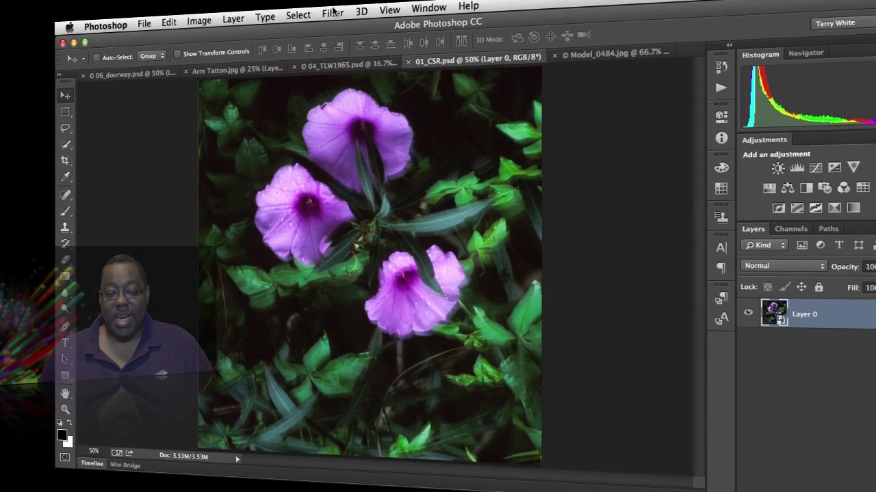
Step: Apply Filter > Sharpen > Shake Reduction to the flower photo as a smart filter
left_click(333, 10)
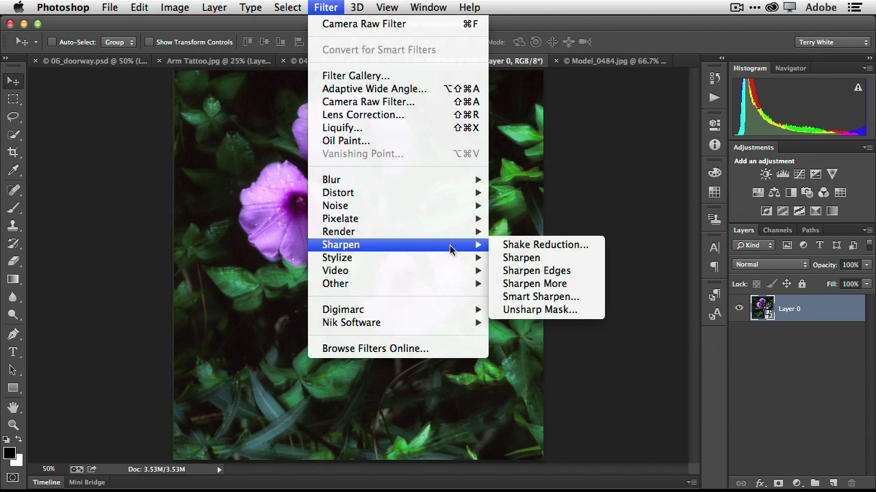
mouse_move(545, 245)
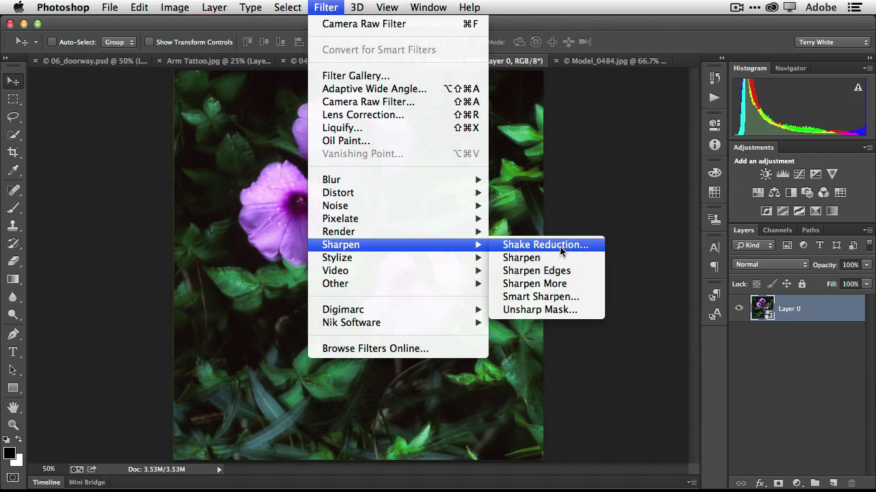
left_click(544, 245)
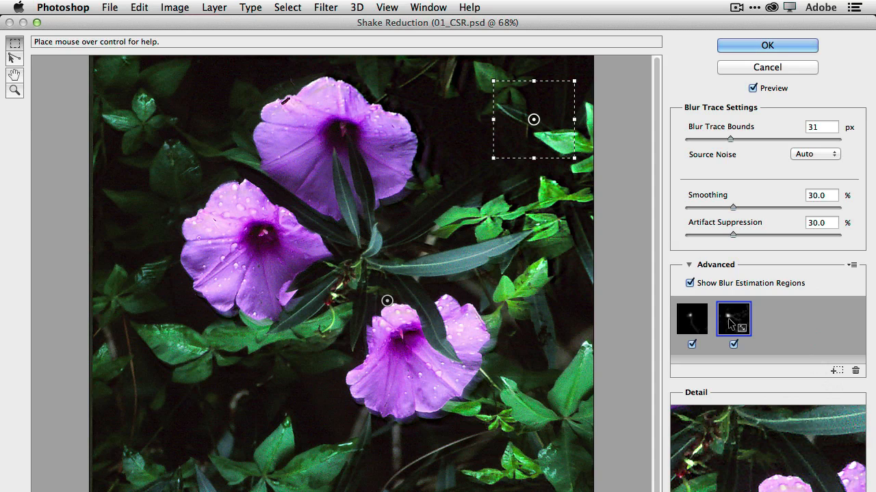
mouse_move(766, 45)
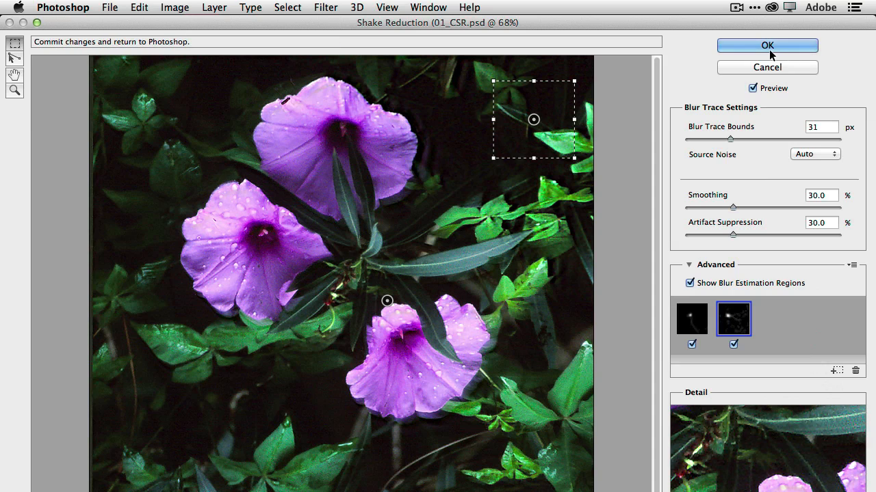
left_click(766, 46)
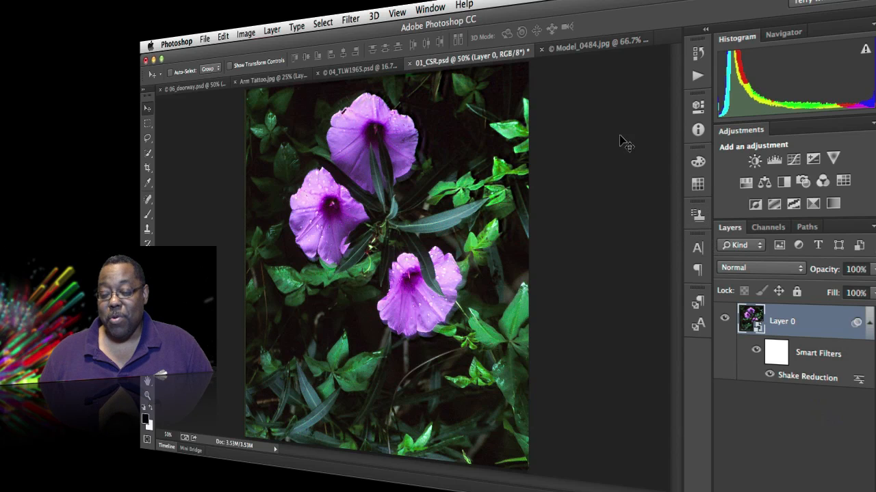
left_click(580, 60)
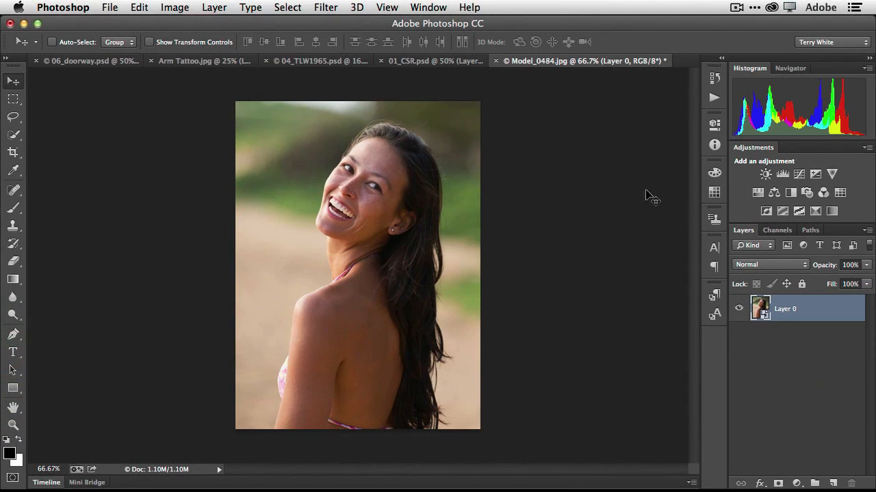
mouse_move(651, 223)
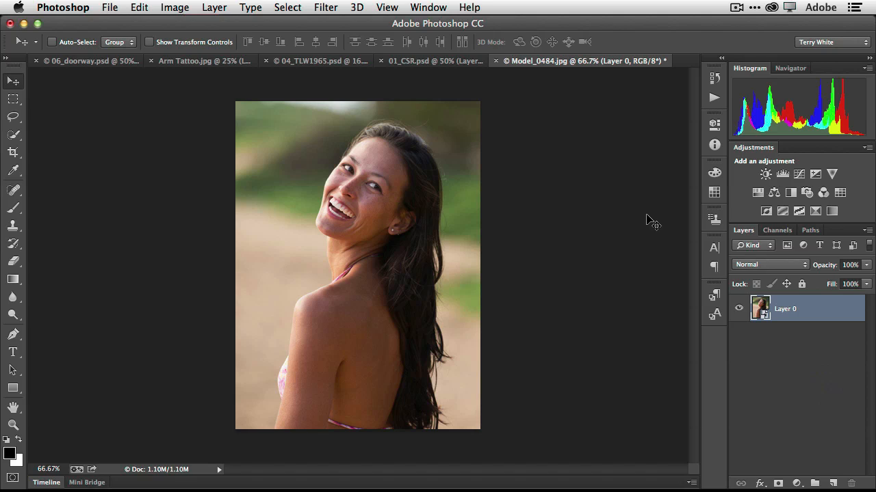
mouse_move(672, 242)
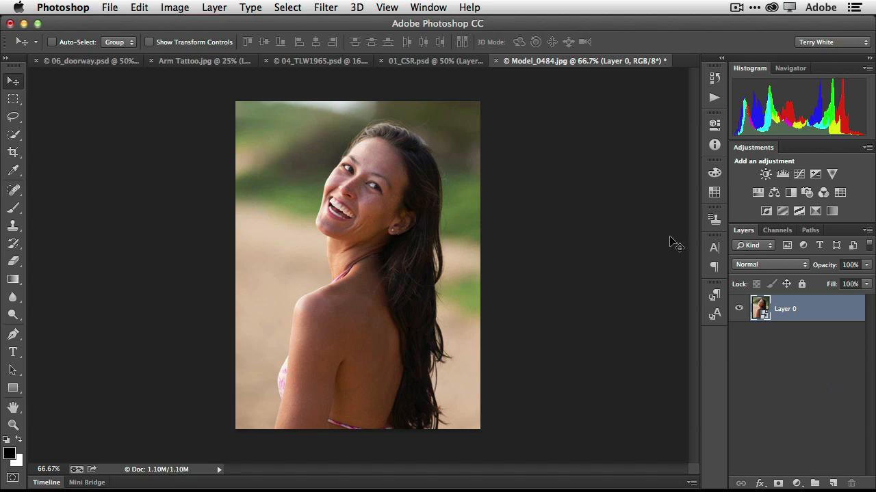
mouse_move(630, 241)
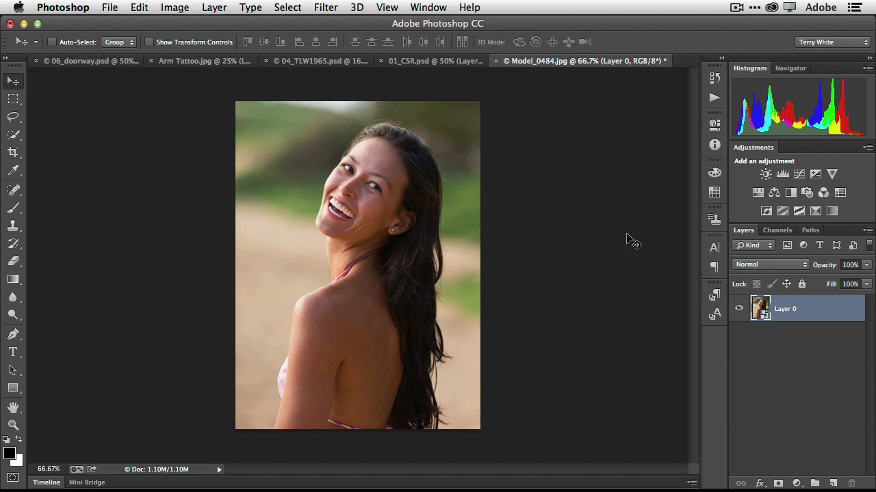
mouse_move(610, 238)
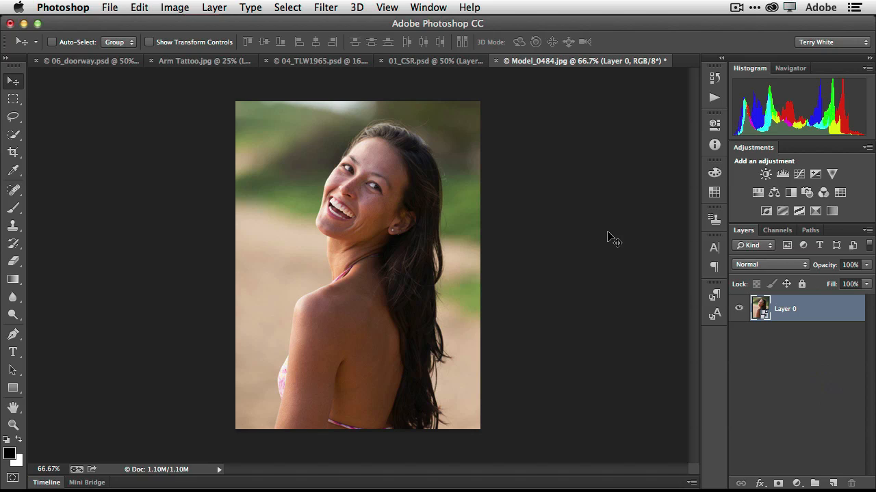
mouse_move(295, 82)
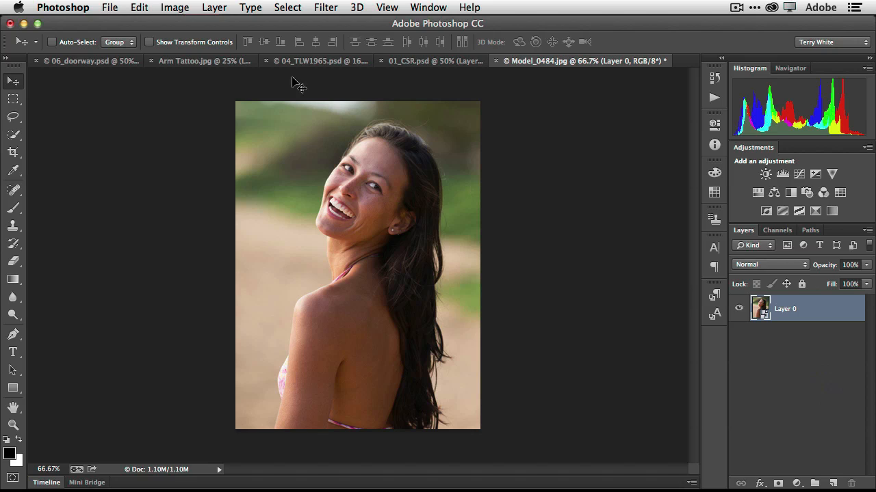
Step: Open Image Size for the portrait and review the Fit To presets and Resample list
left_click(175, 8)
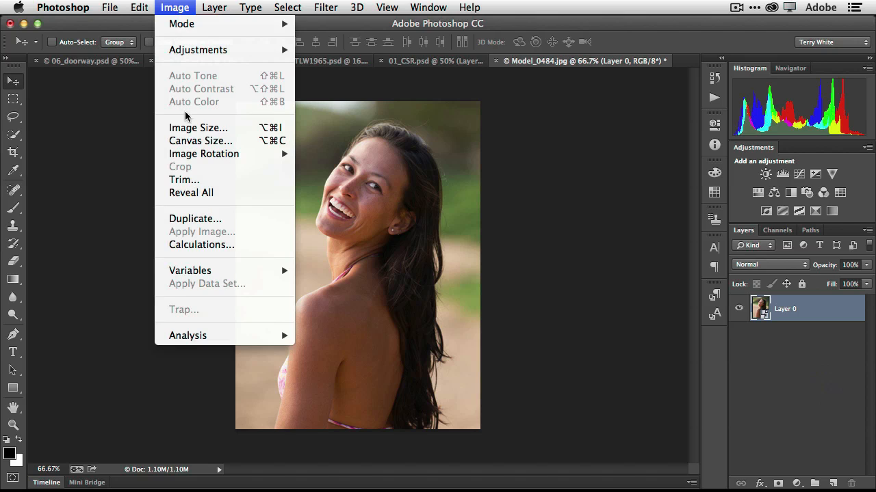
left_click(198, 129)
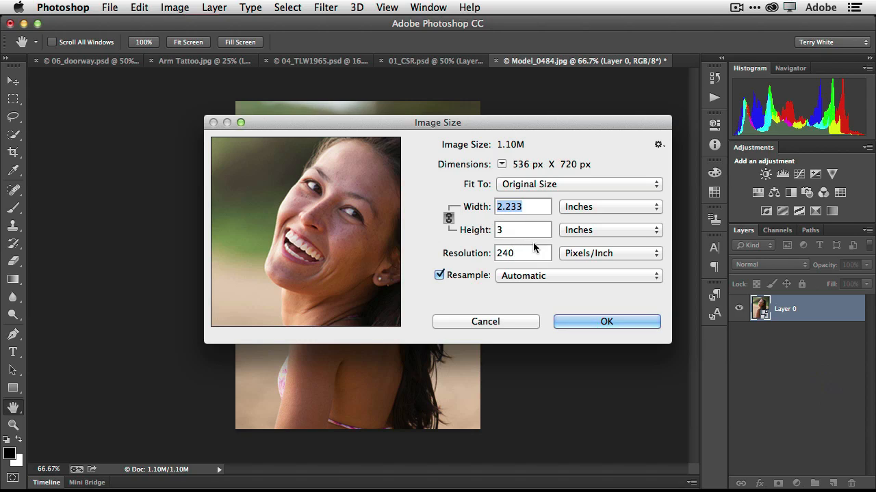
mouse_move(573, 188)
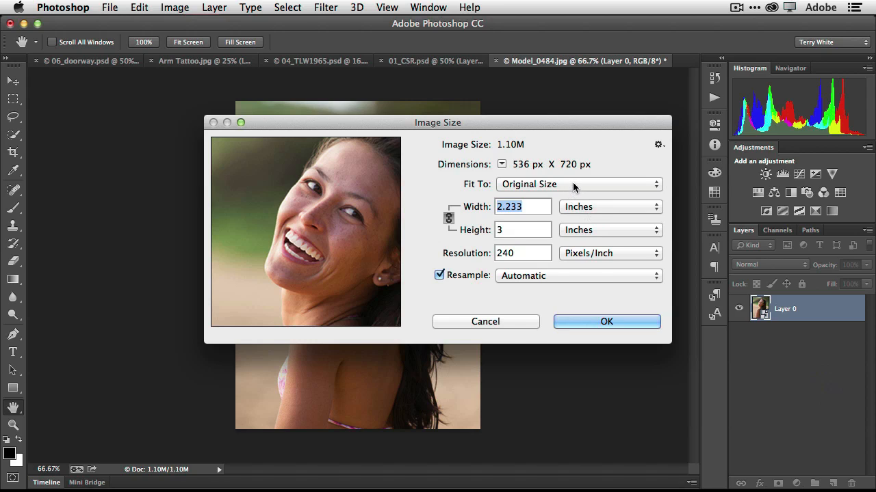
left_click(577, 183)
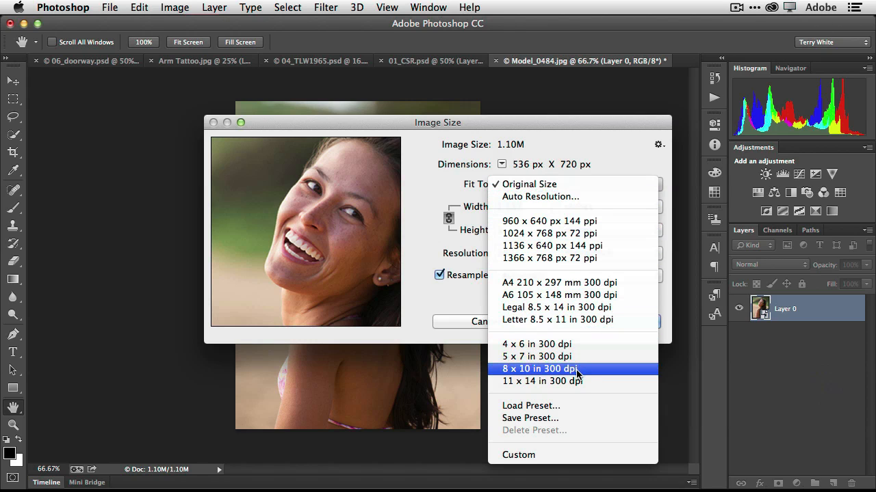
mouse_move(535, 145)
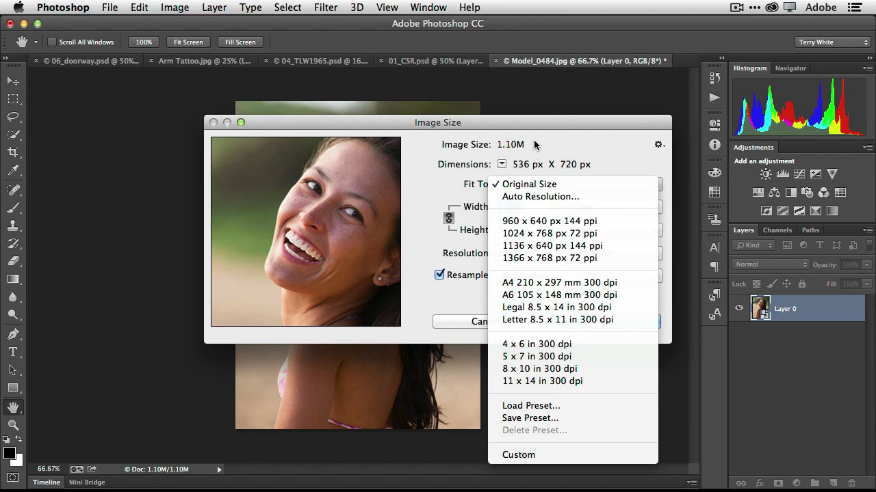
left_click(528, 183)
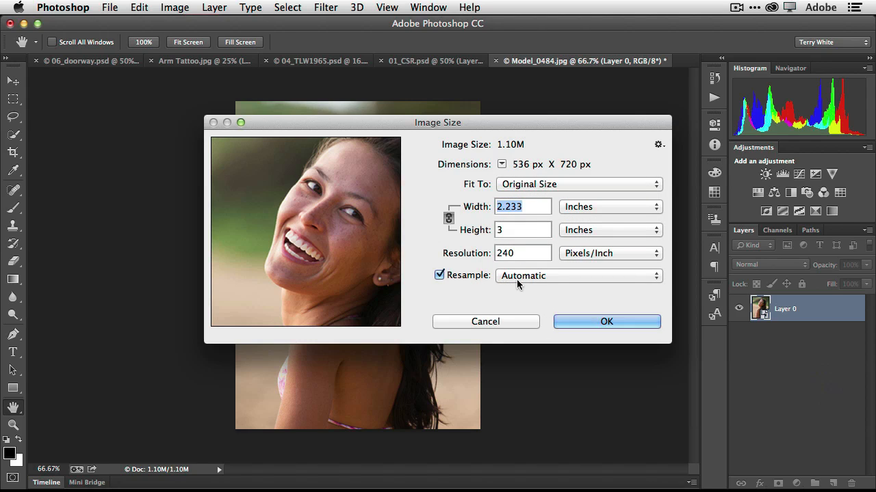
mouse_move(491, 288)
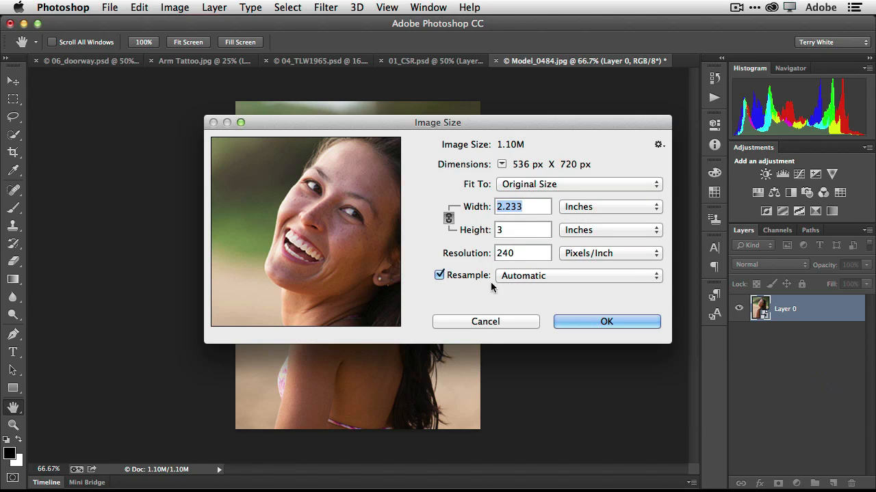
left_click(577, 275)
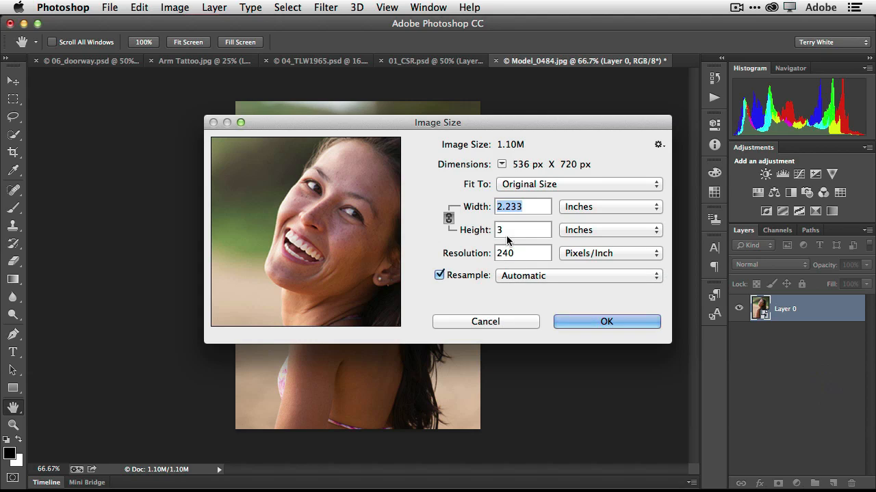
mouse_move(562, 189)
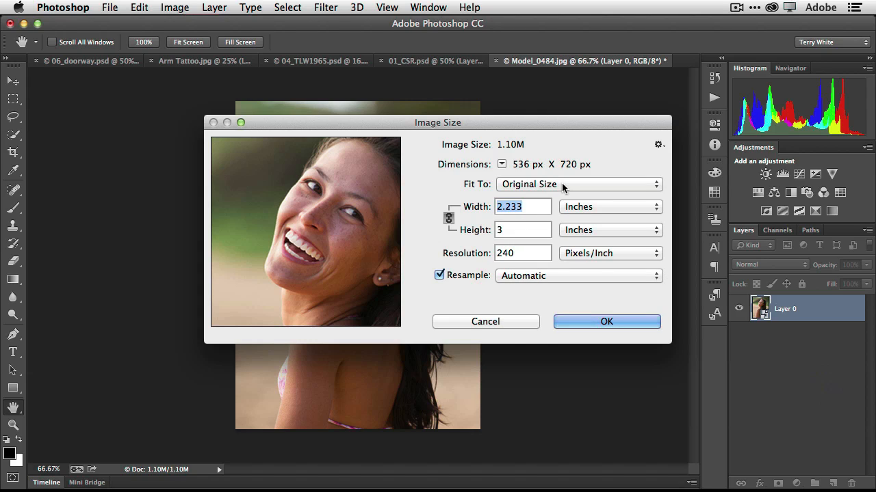
Step: Fit the portrait to 8 x 10 in 300 dpi, try Bicubic Smoother, keep Resample Automatic, and apply
left_click(577, 183)
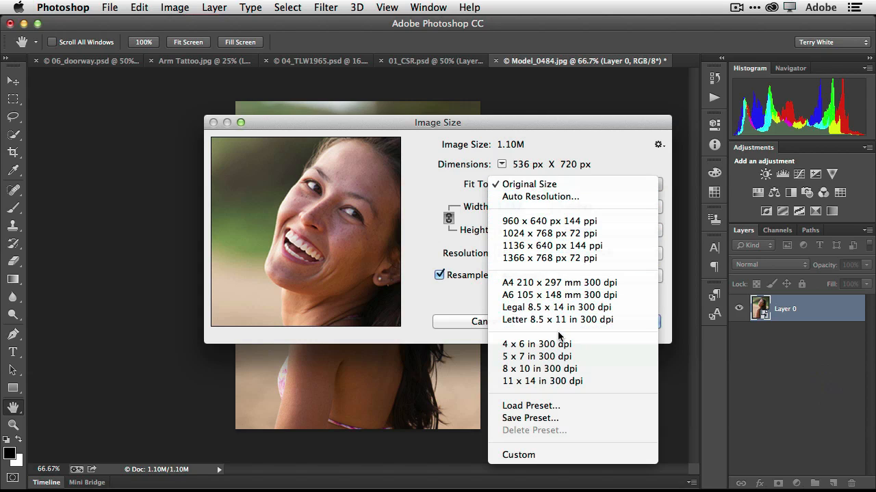
left_click(539, 369)
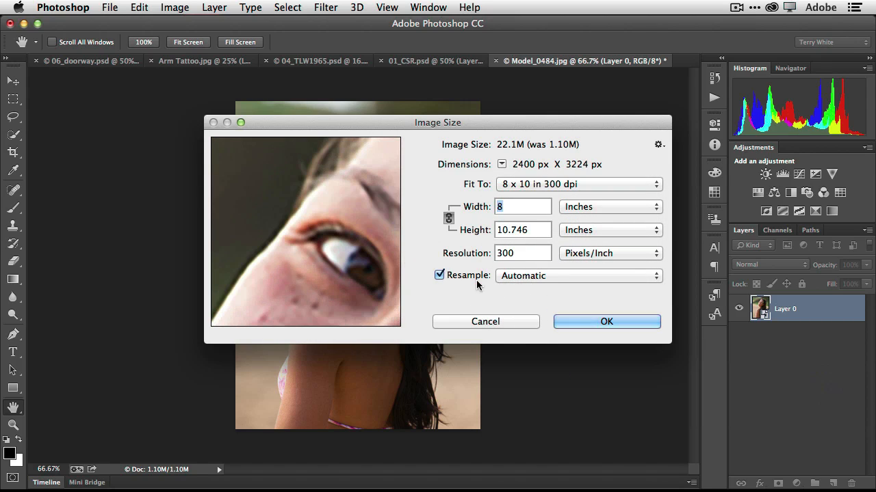
mouse_move(402, 273)
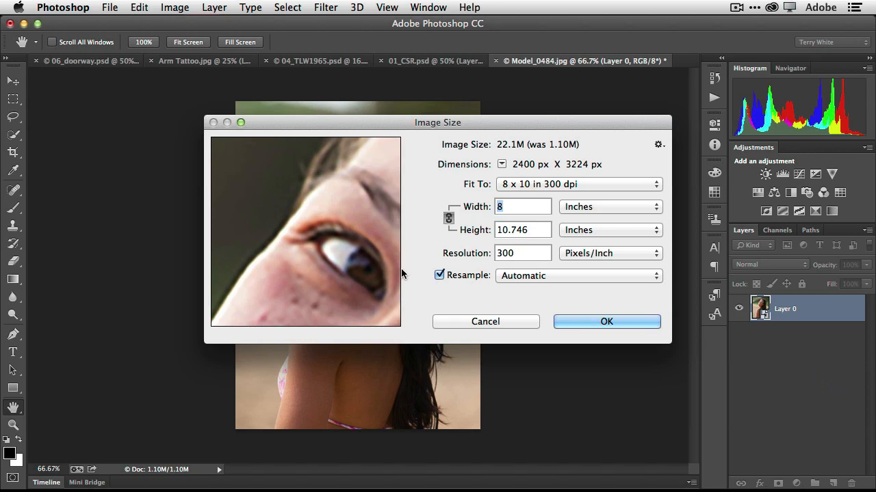
mouse_move(520, 280)
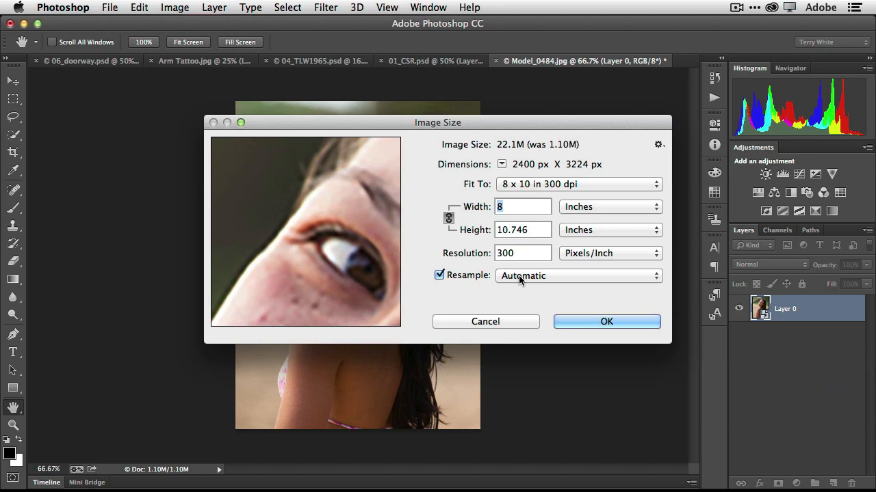
left_click(577, 276)
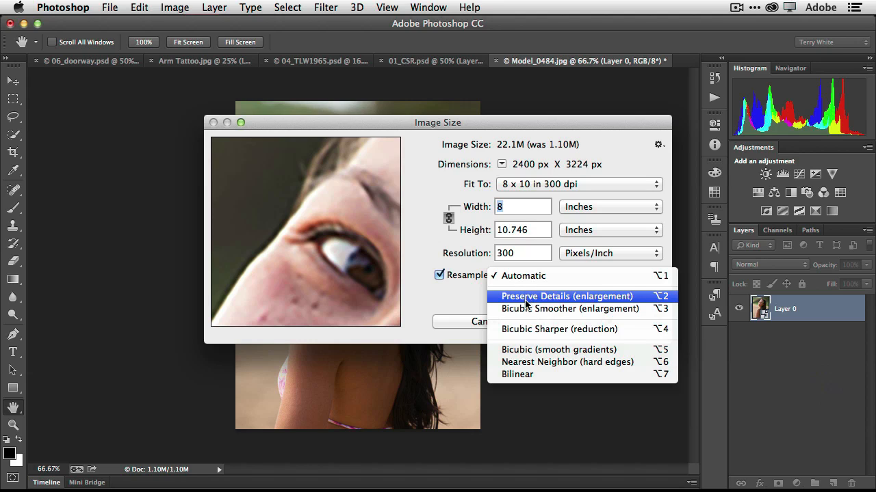
left_click(569, 309)
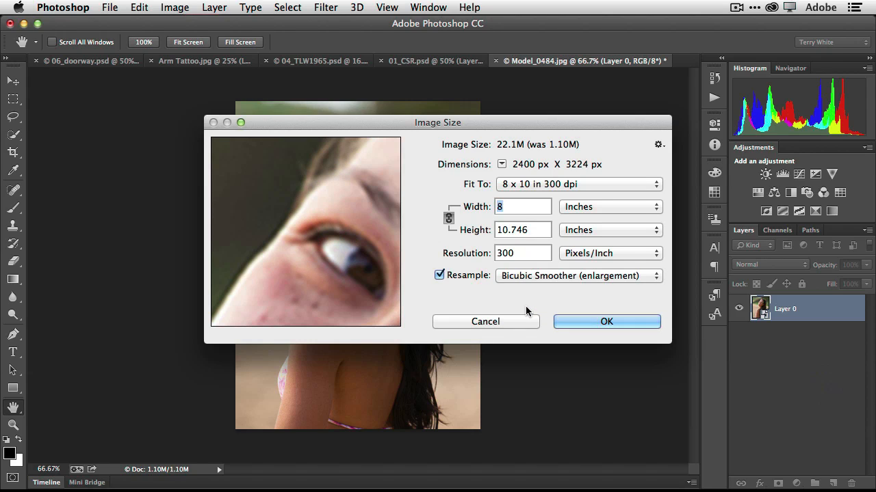
mouse_move(546, 280)
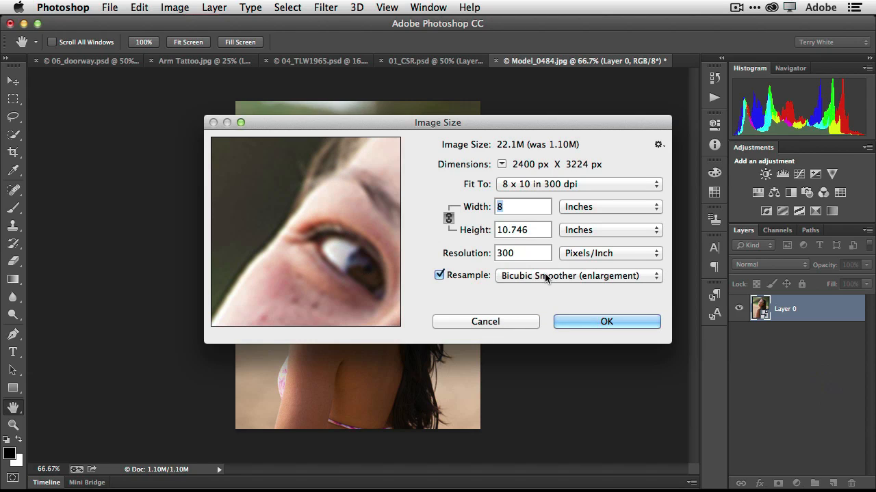
left_click(577, 276)
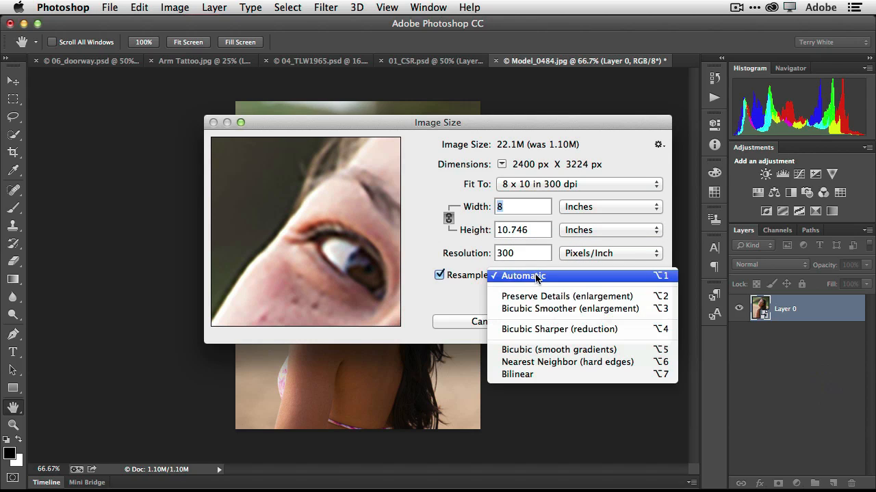
left_click(570, 310)
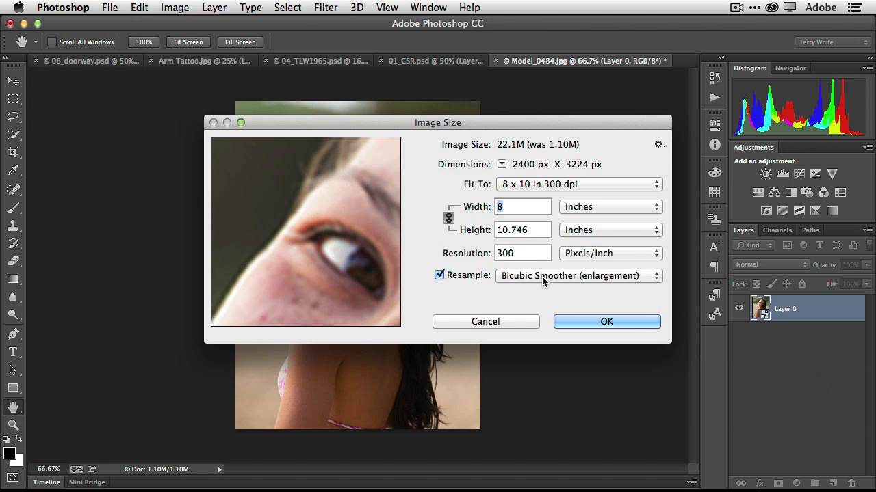
left_click(577, 277)
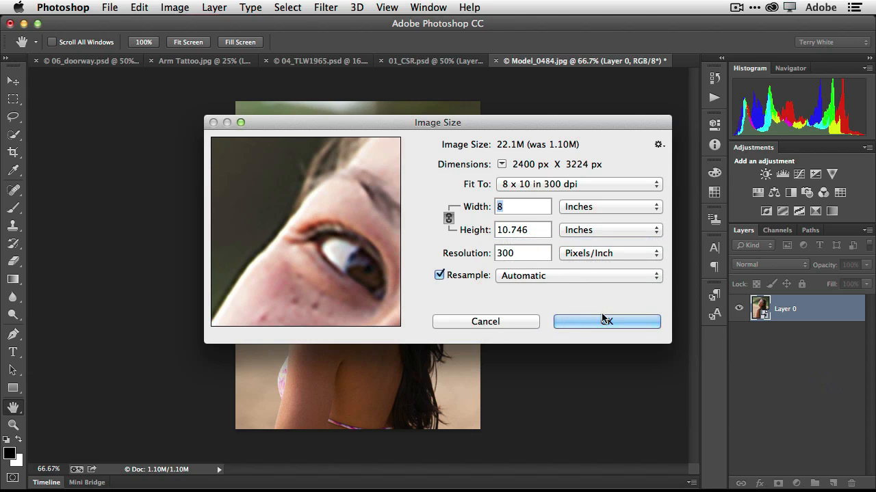
left_click(606, 321)
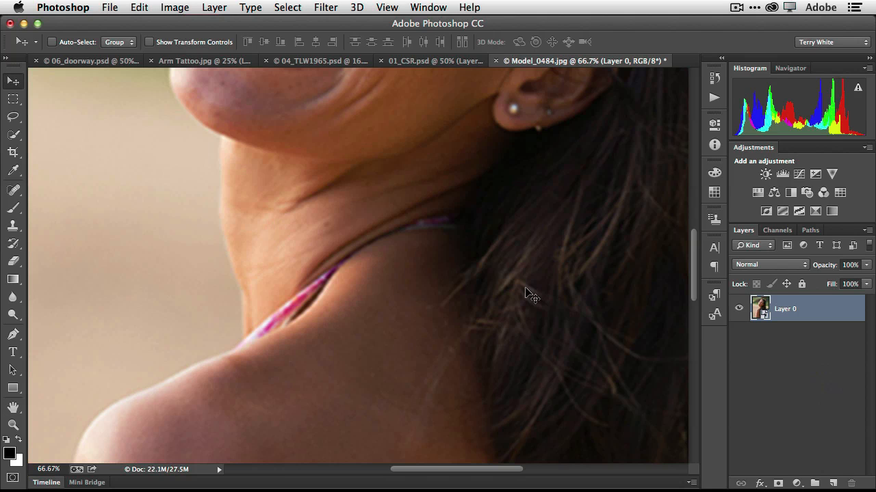